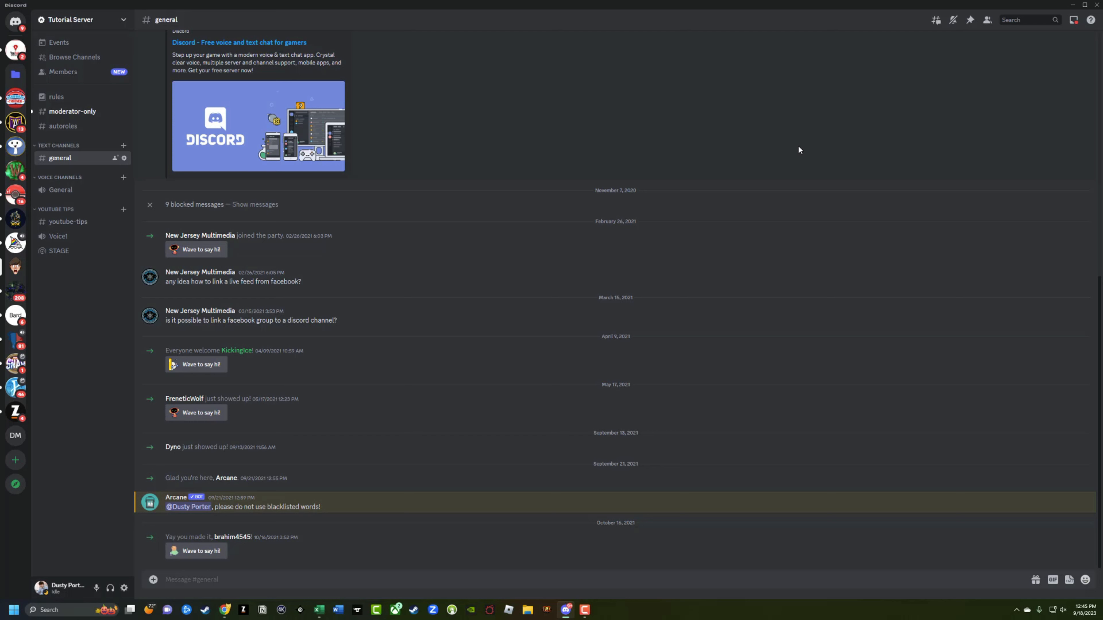
mouse_move(701, 50)
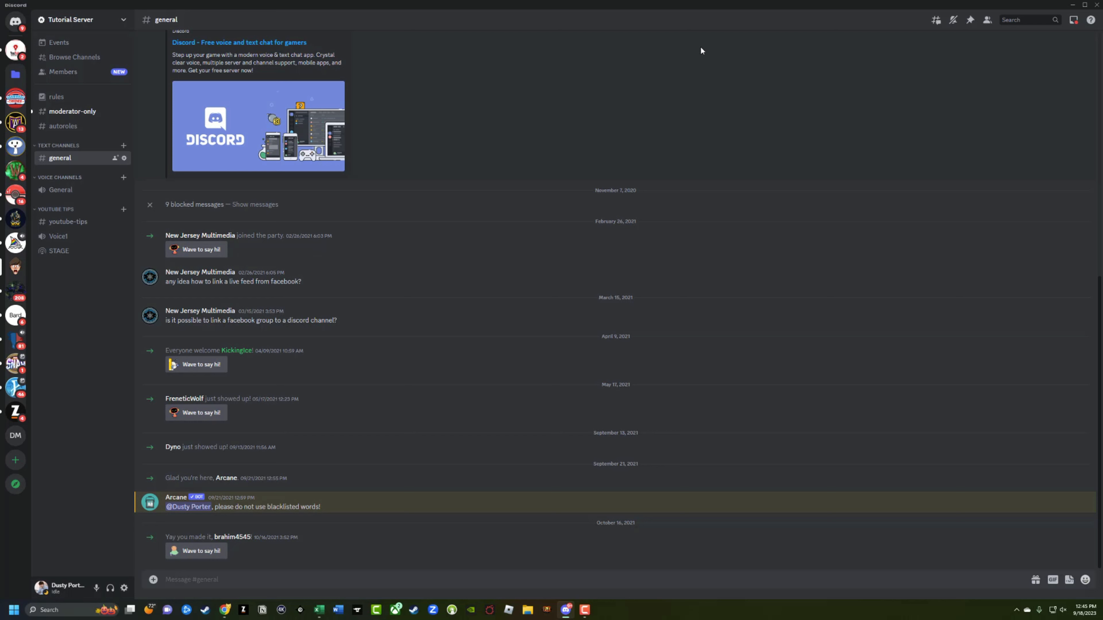
mouse_move(120, 295)
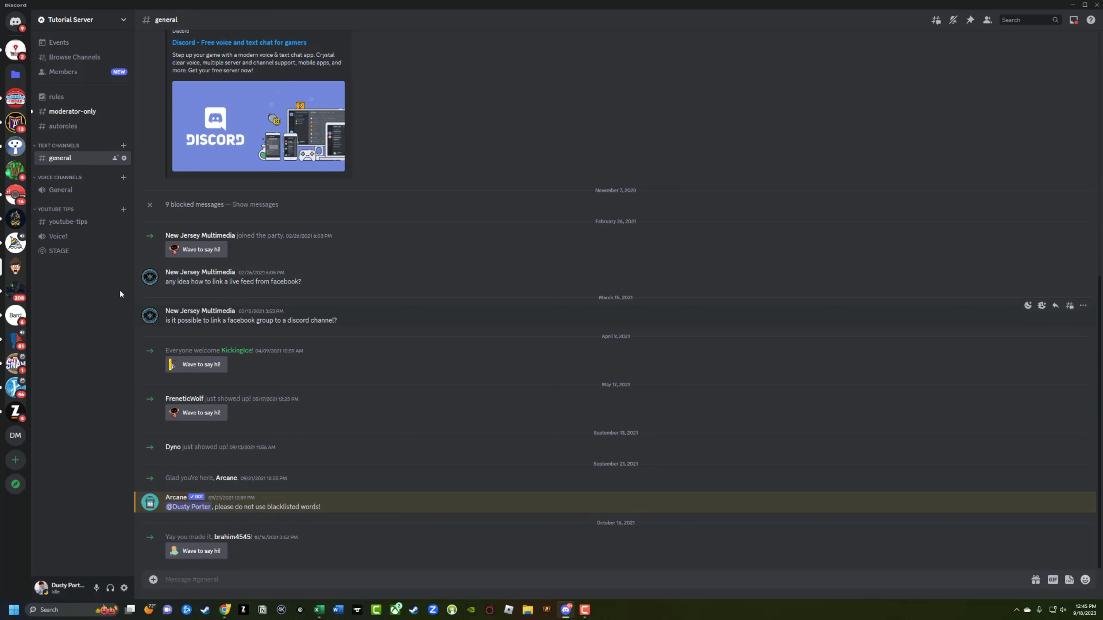
mouse_move(60, 190)
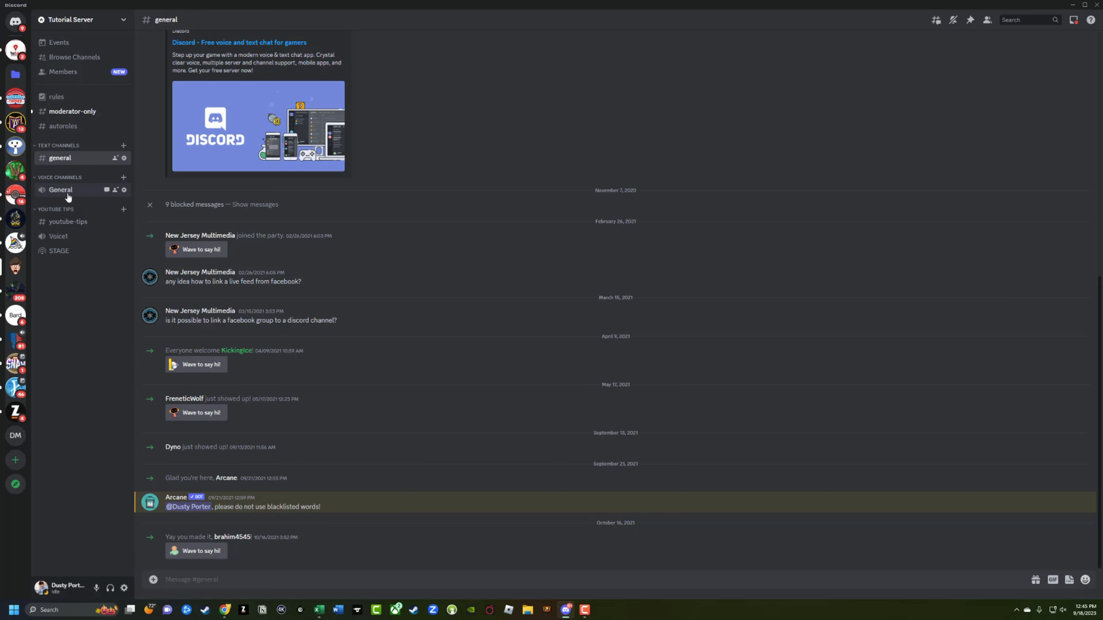
Step: Connect to the General voice channel of Tutorial Server as Dusty Porter
click(60, 189)
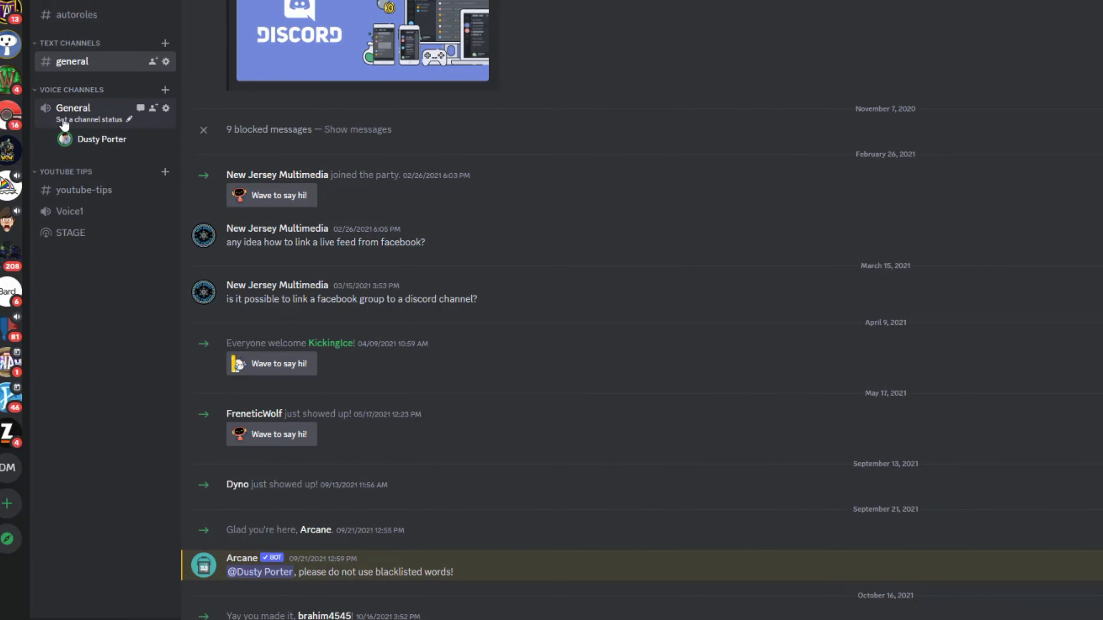
mouse_move(98, 138)
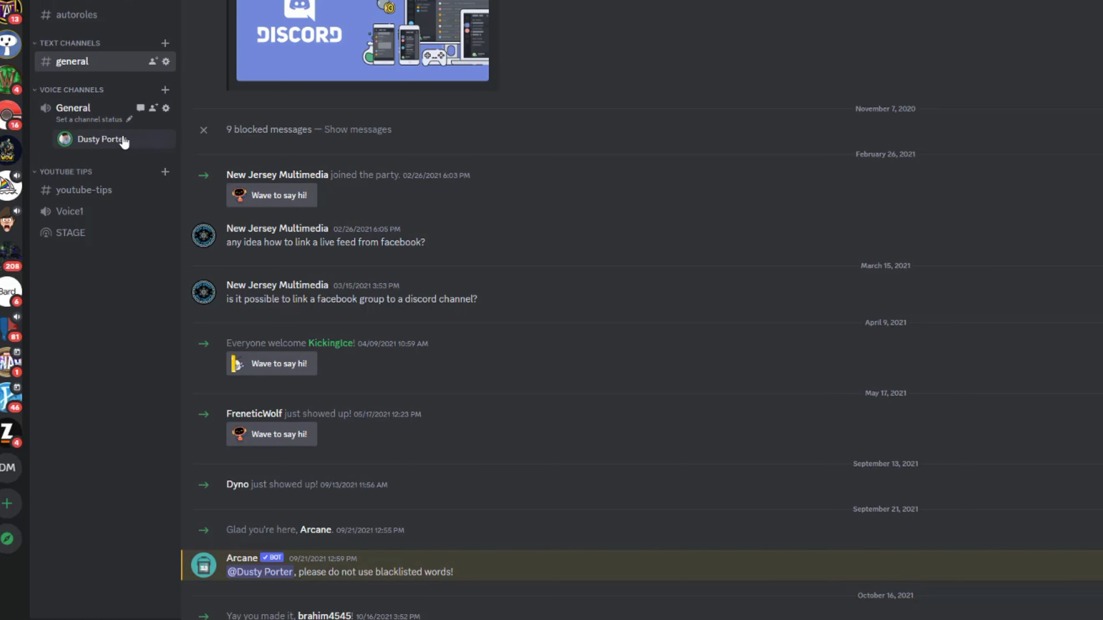
mouse_move(148, 333)
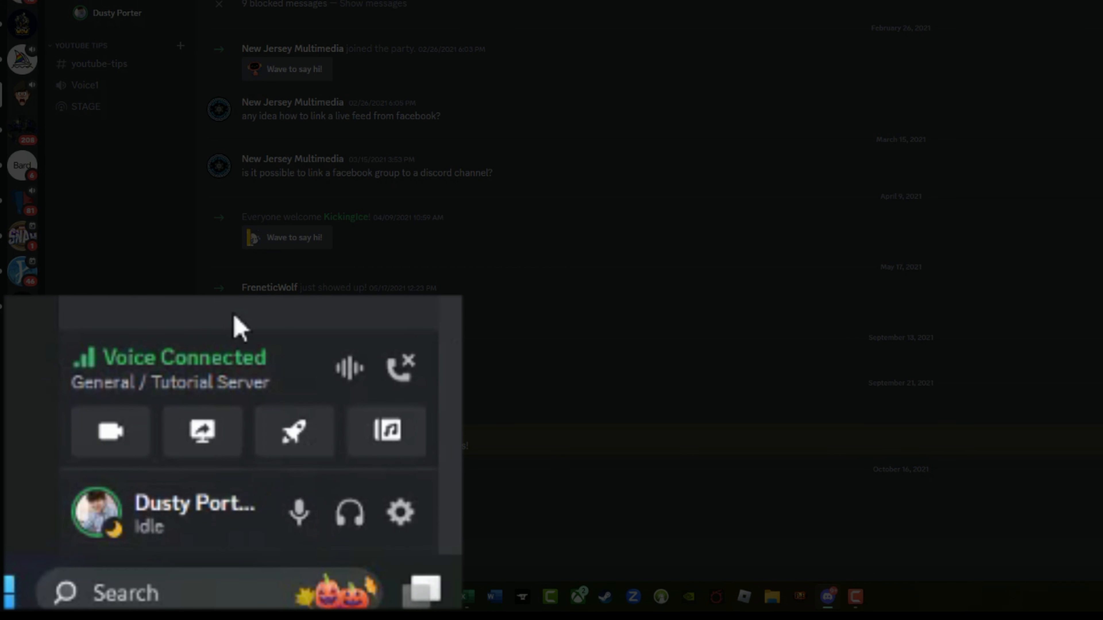
mouse_move(110, 432)
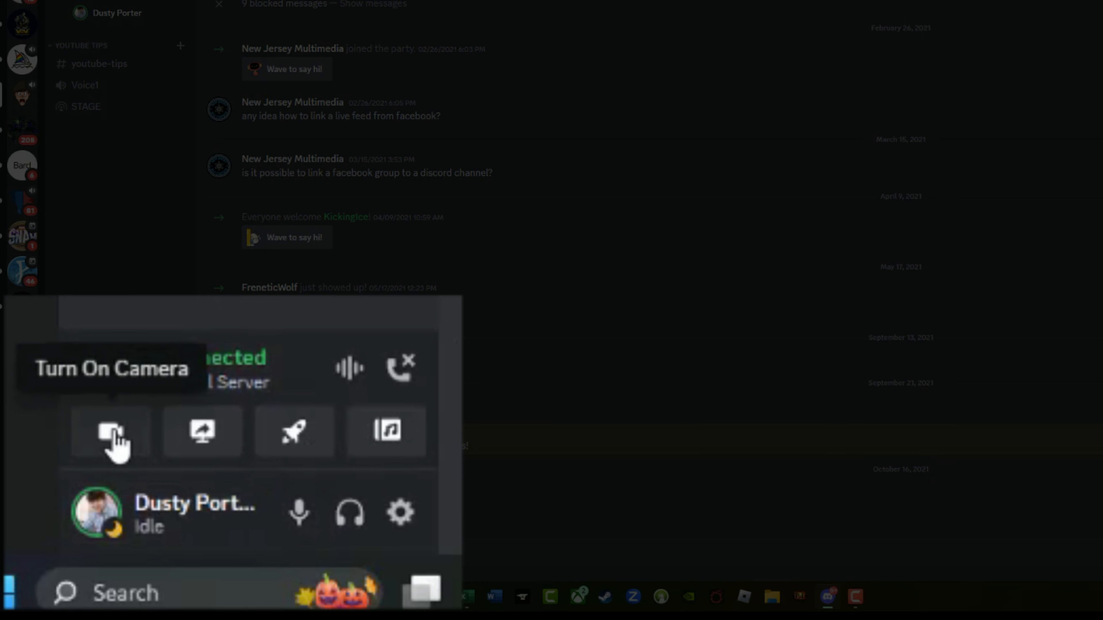
mouse_move(294, 451)
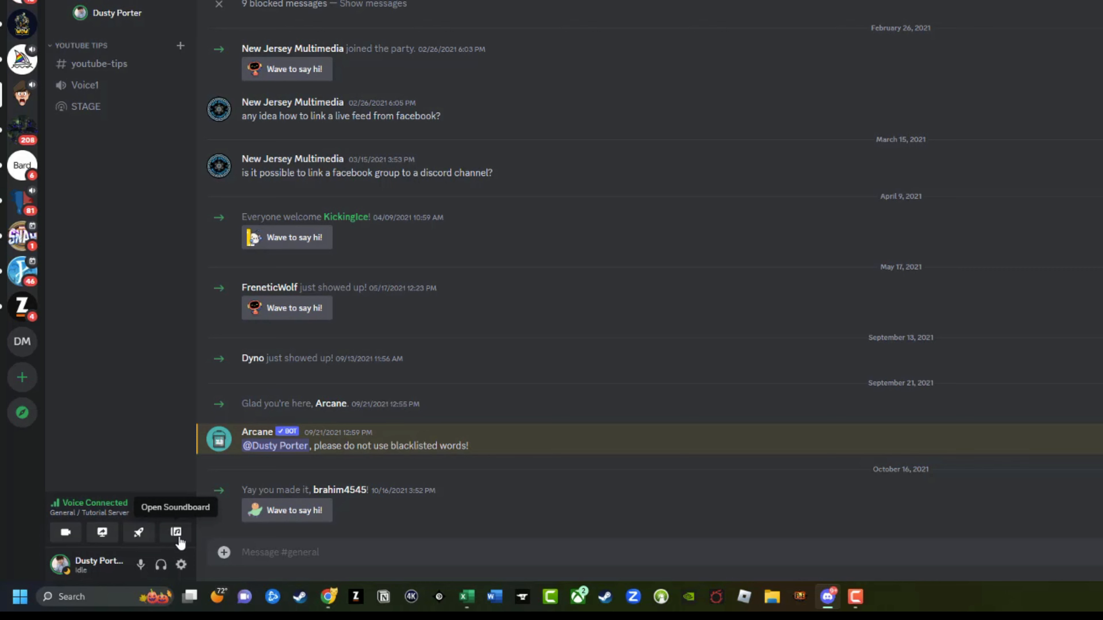
mouse_move(101, 533)
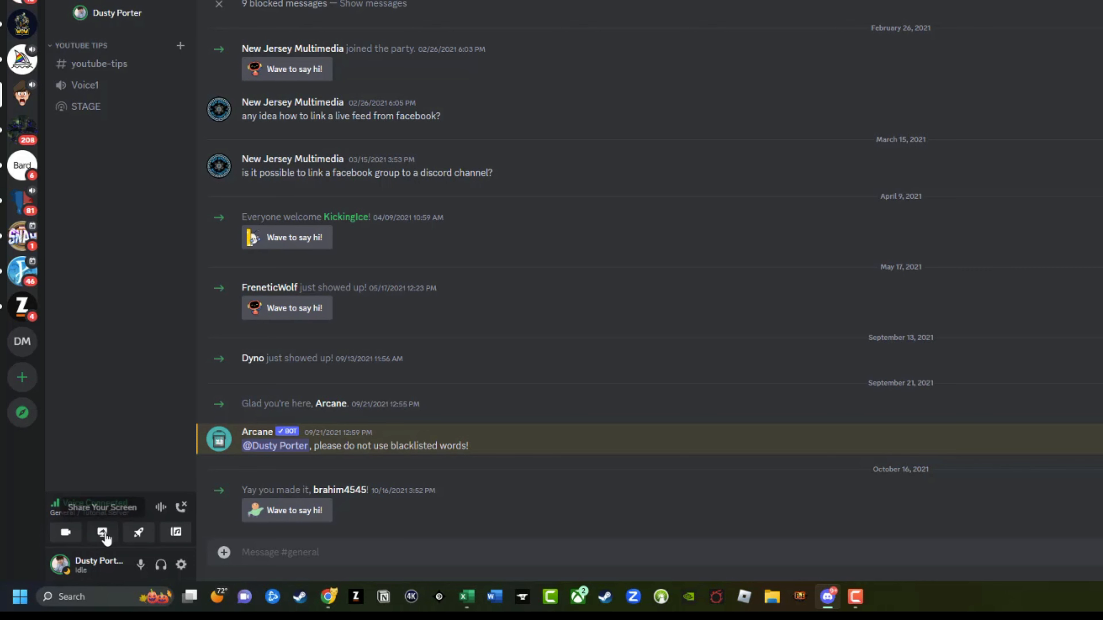
Step: Begin a screen share and choose Screen 2 from the Screens list as the source
click(103, 533)
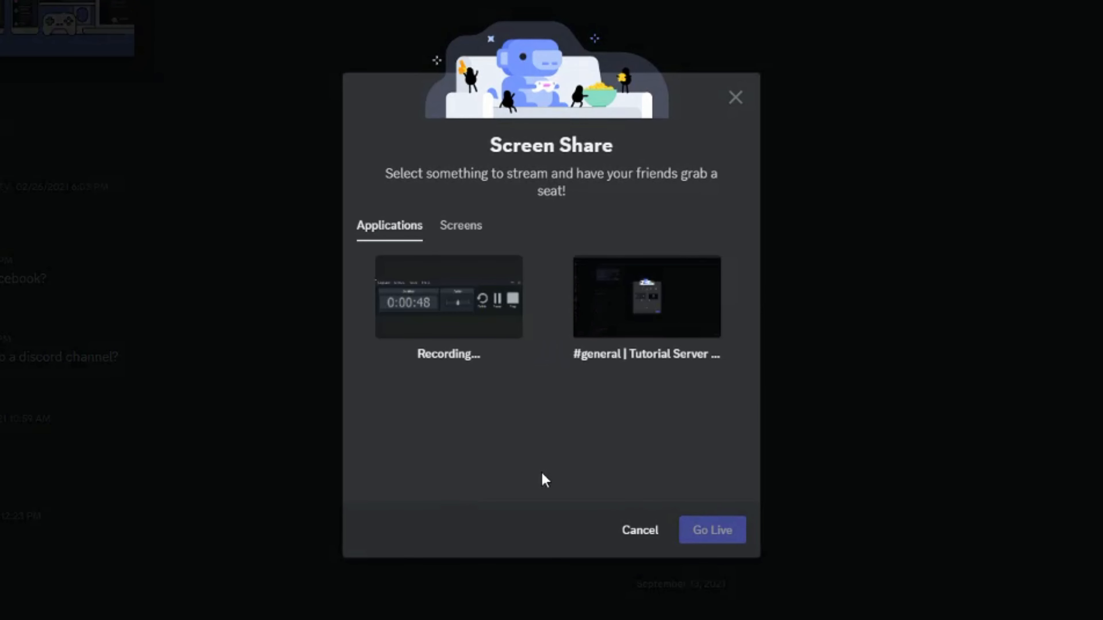
mouse_move(391, 214)
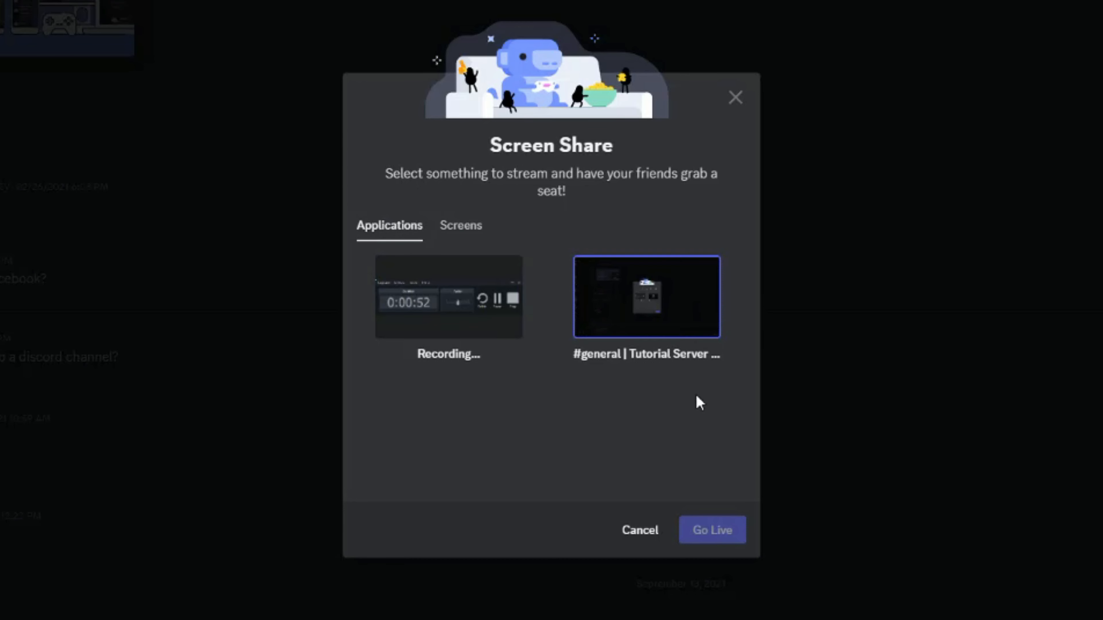
click(461, 225)
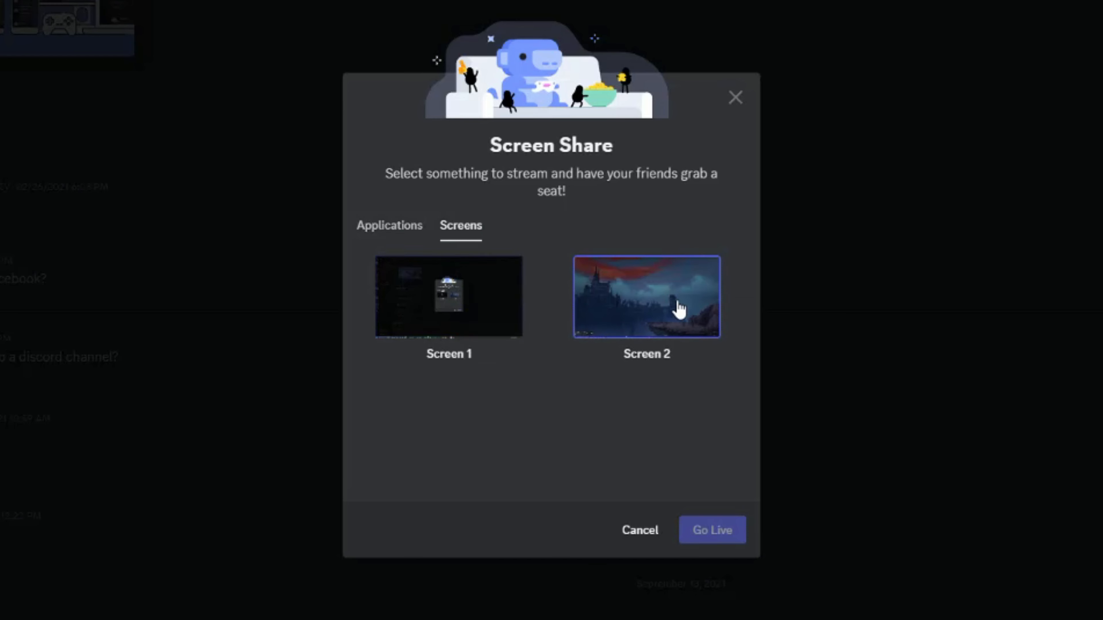
click(646, 297)
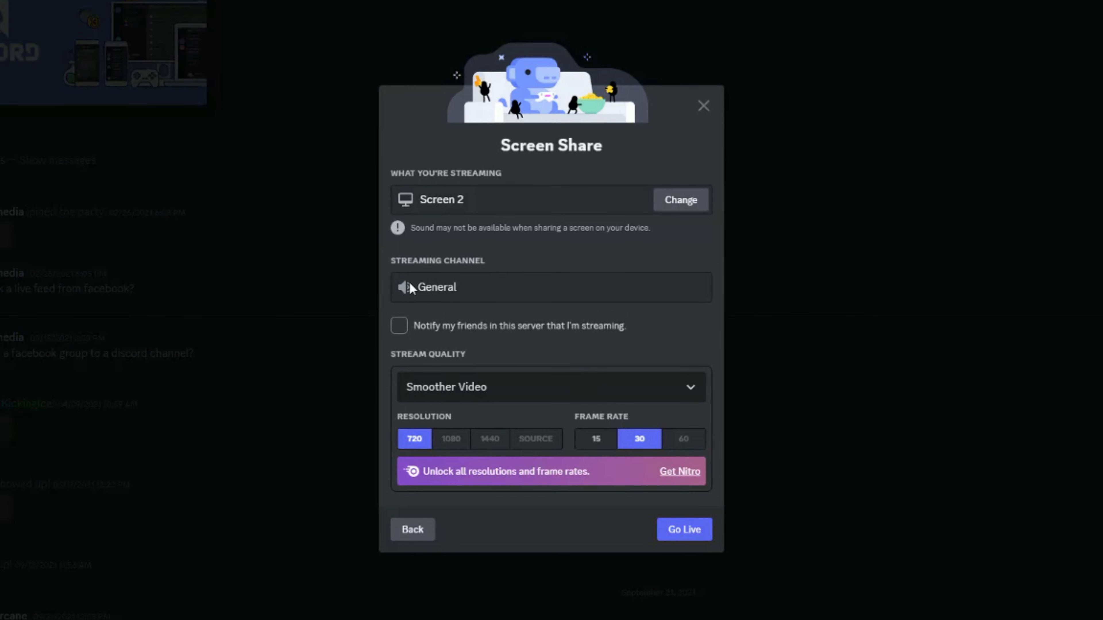
mouse_move(417, 286)
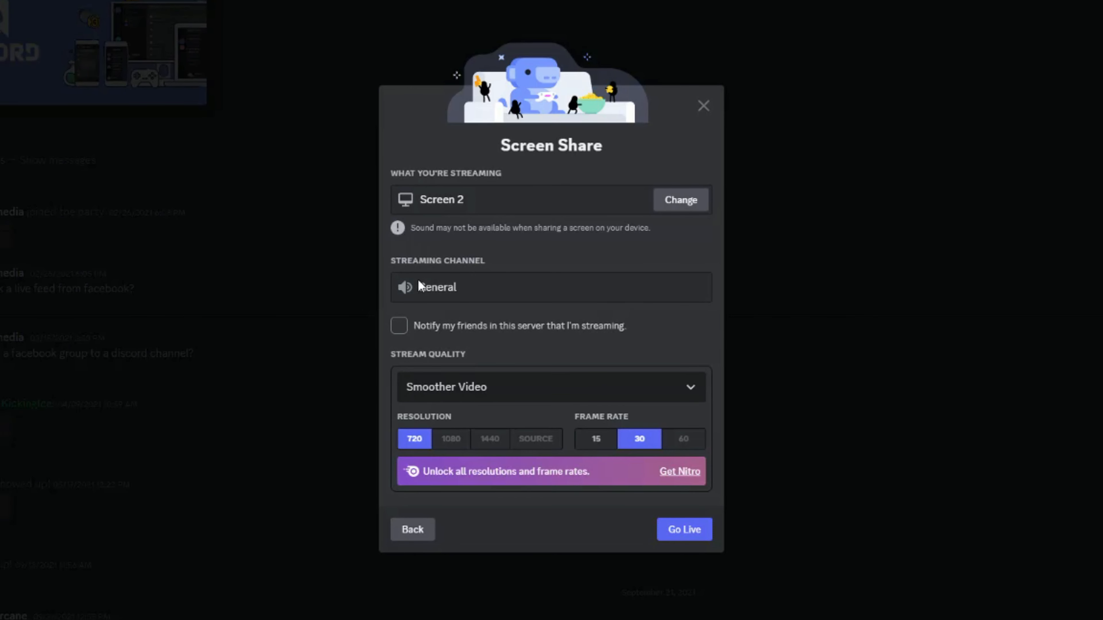
mouse_move(452, 295)
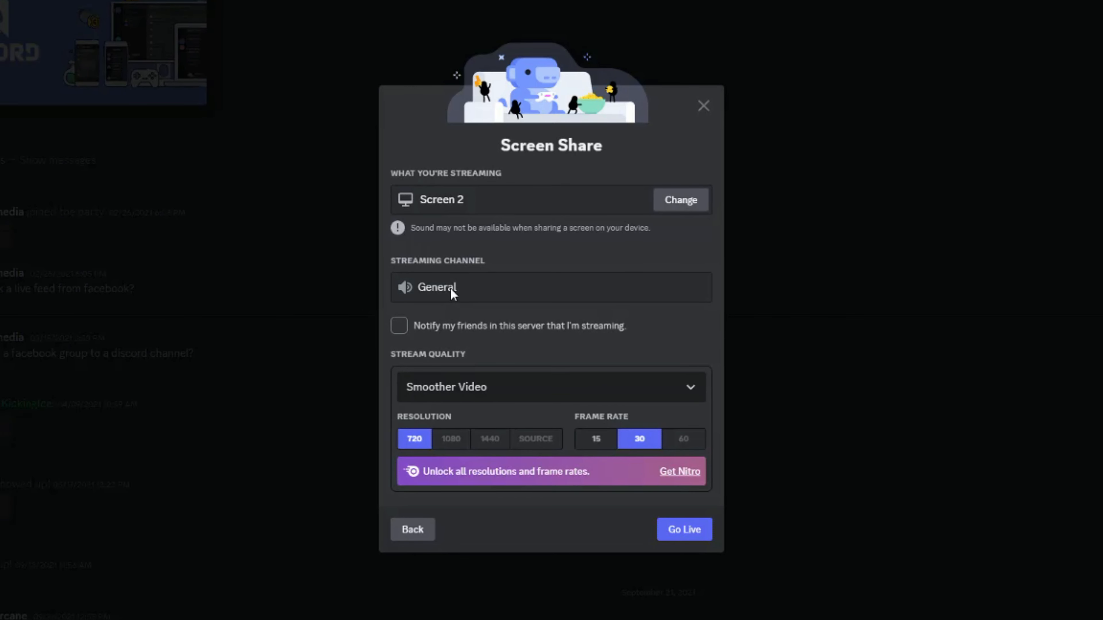
mouse_move(448, 331)
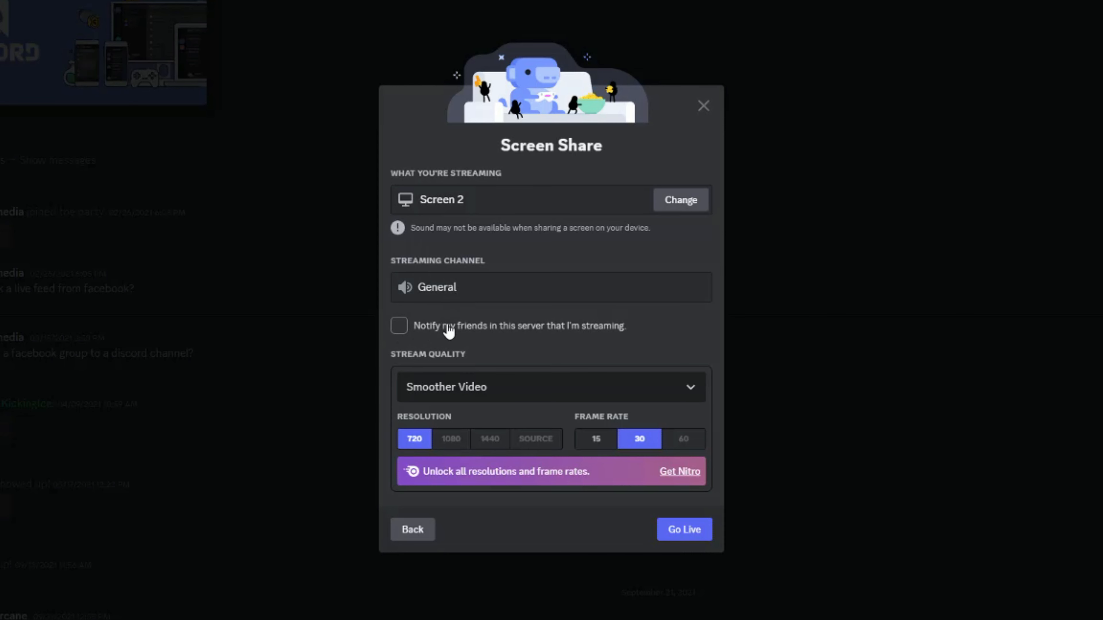
mouse_move(555, 336)
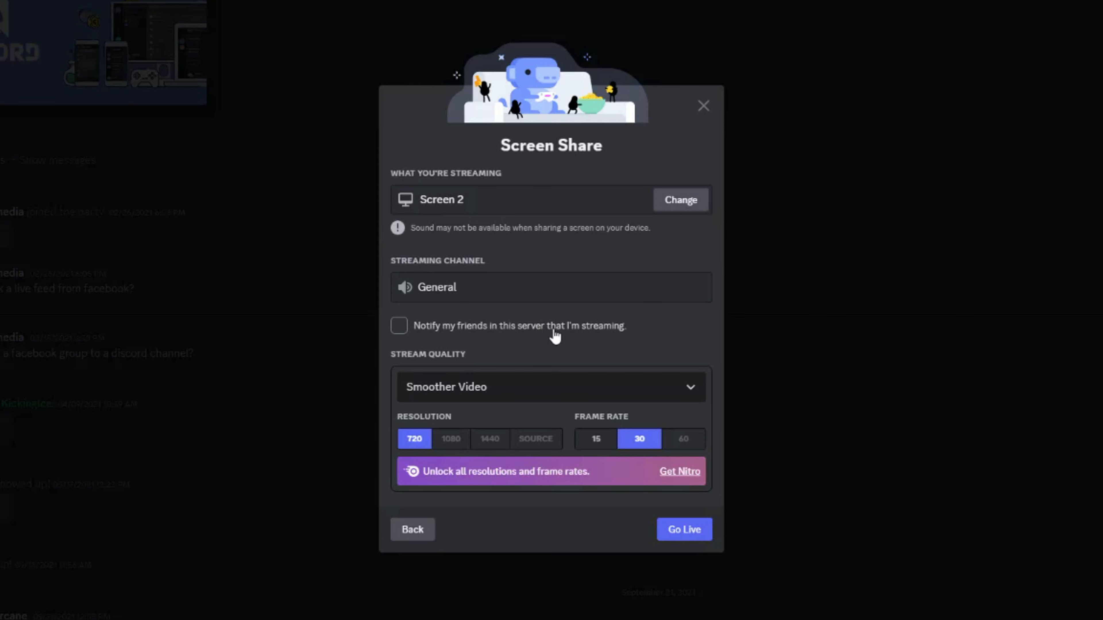
mouse_move(408, 334)
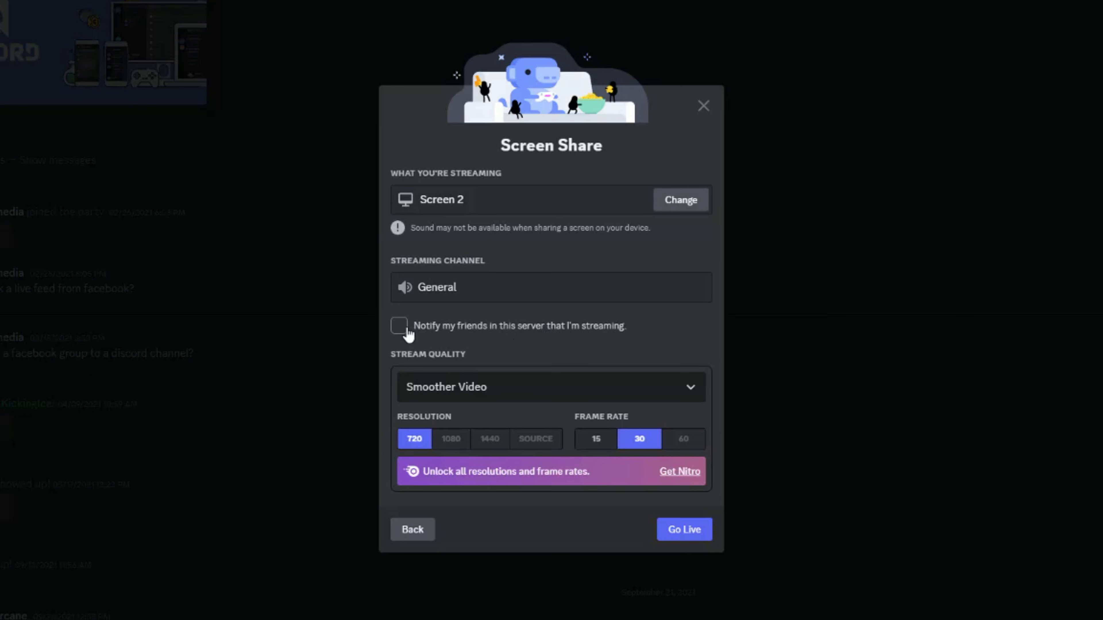
Step: Notify server friends about the stream and set stream quality to Custom (720p, 30 fps)
click(398, 325)
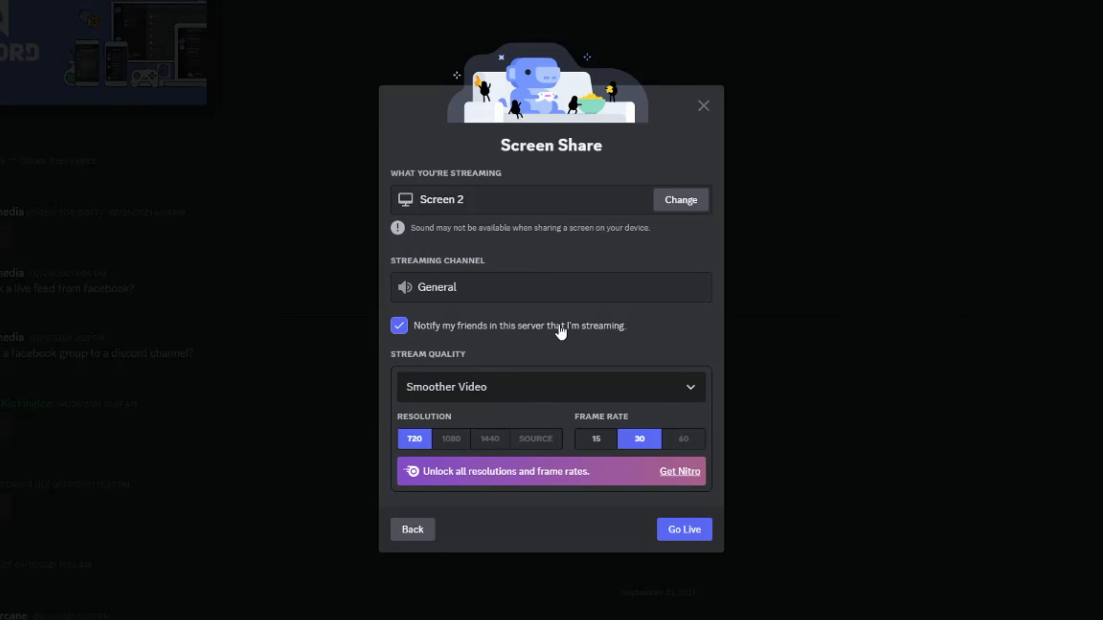
mouse_move(498, 335)
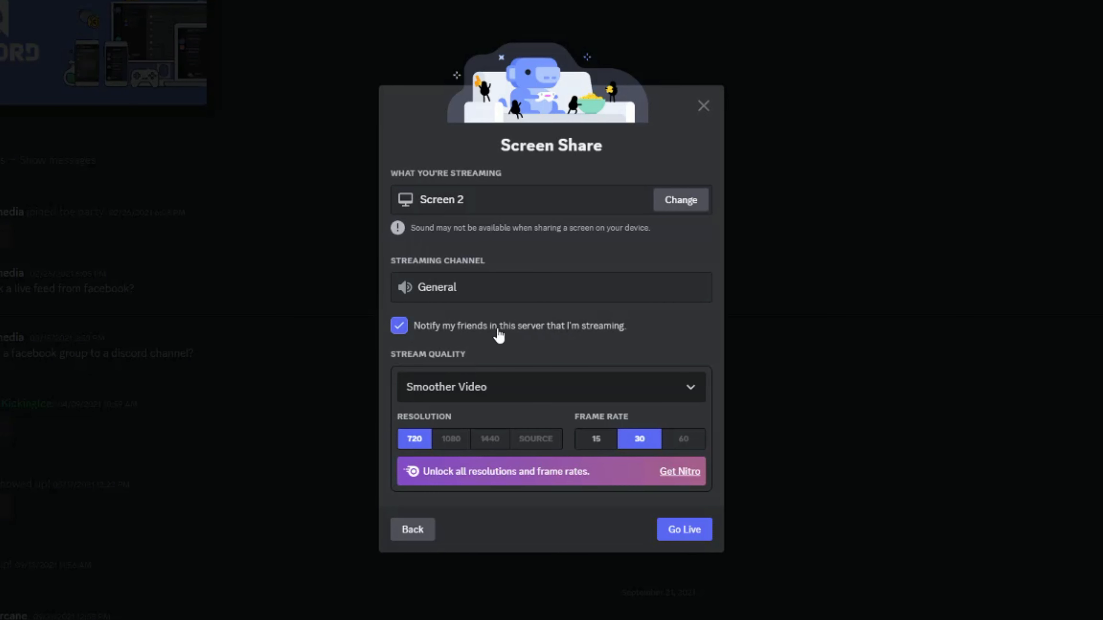
mouse_move(492, 366)
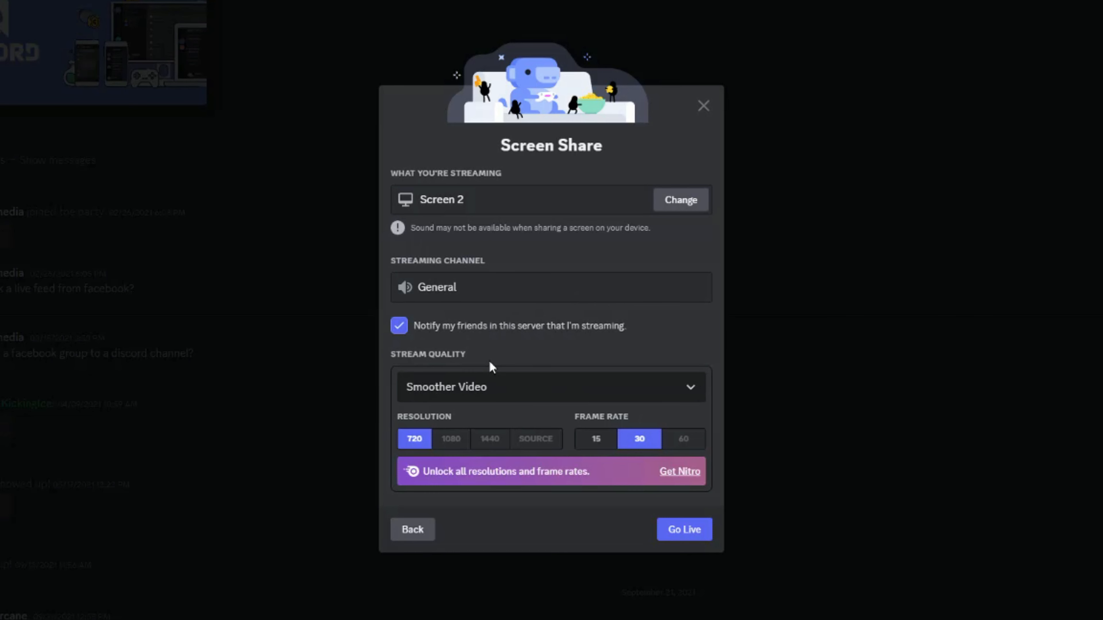
mouse_move(508, 389)
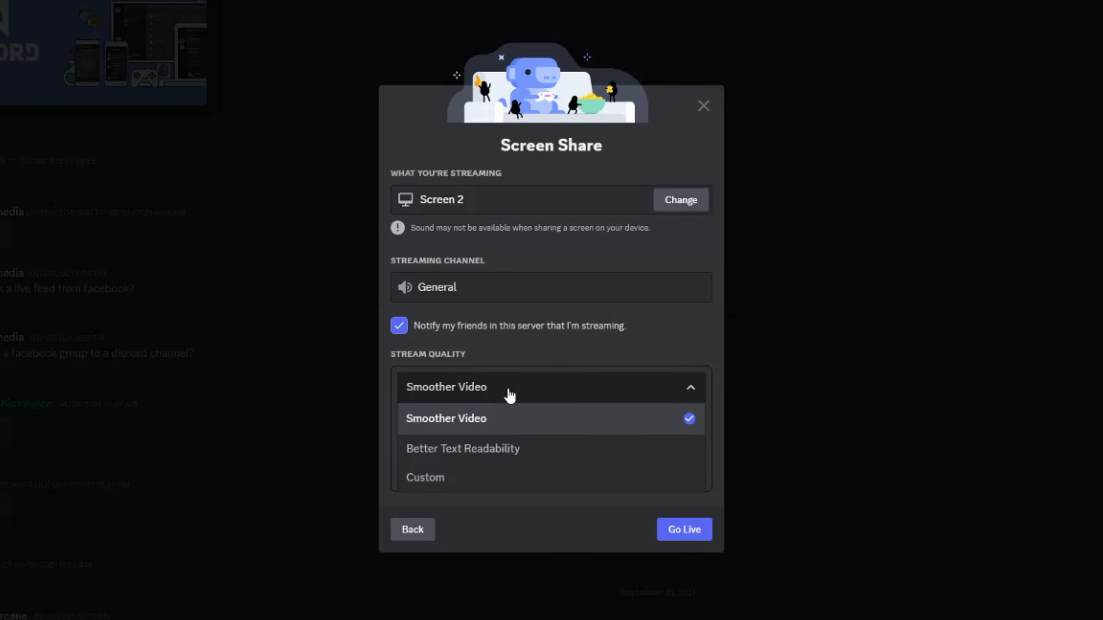
mouse_move(471, 426)
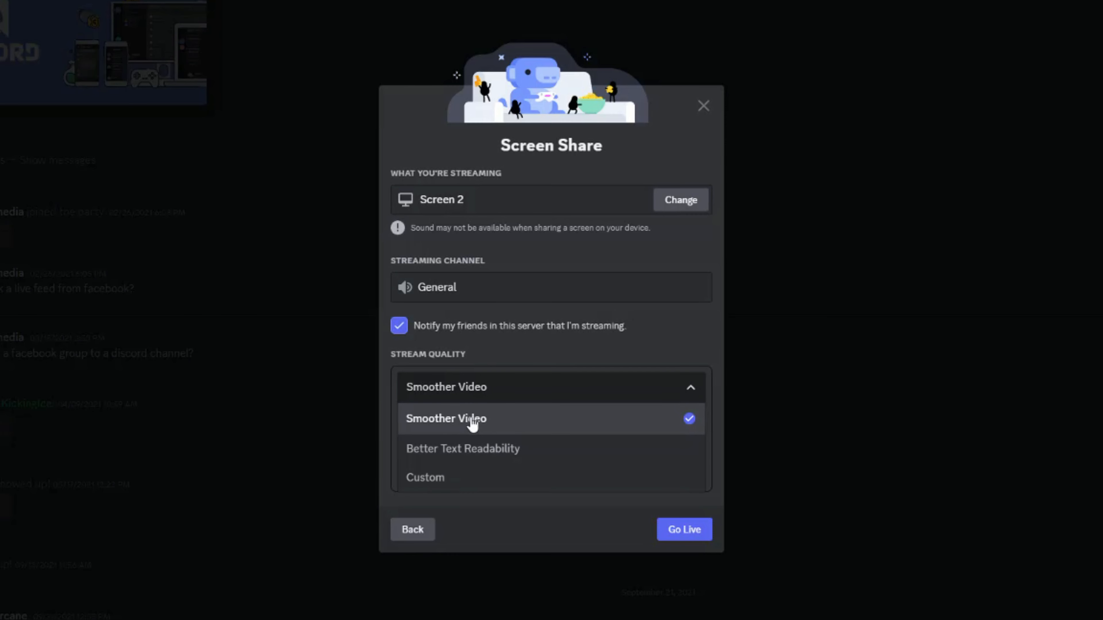
mouse_move(433, 483)
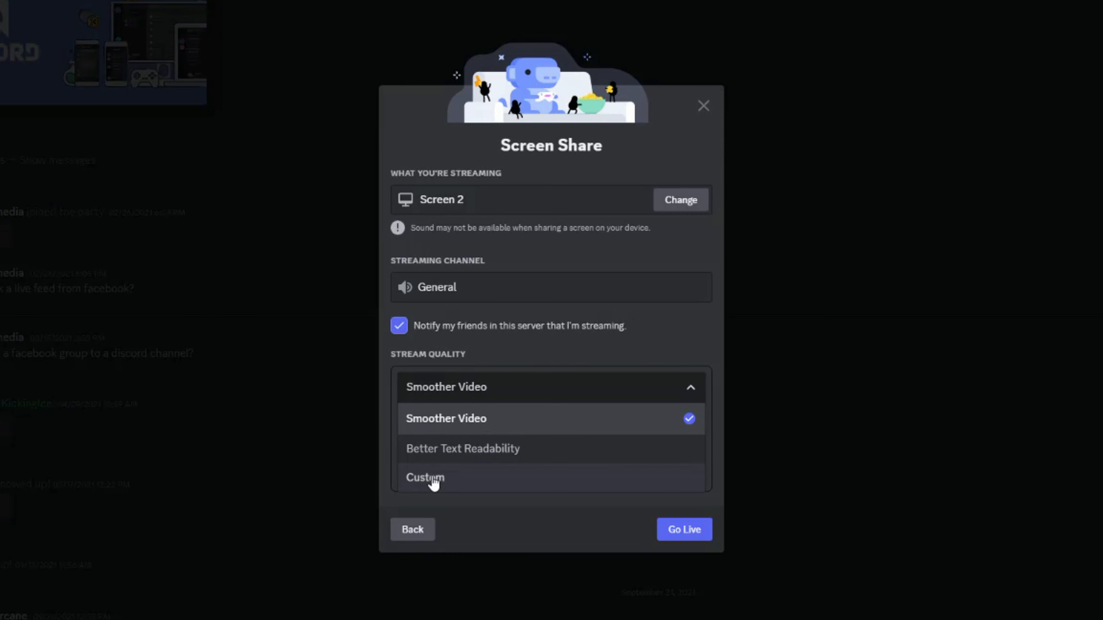
click(425, 477)
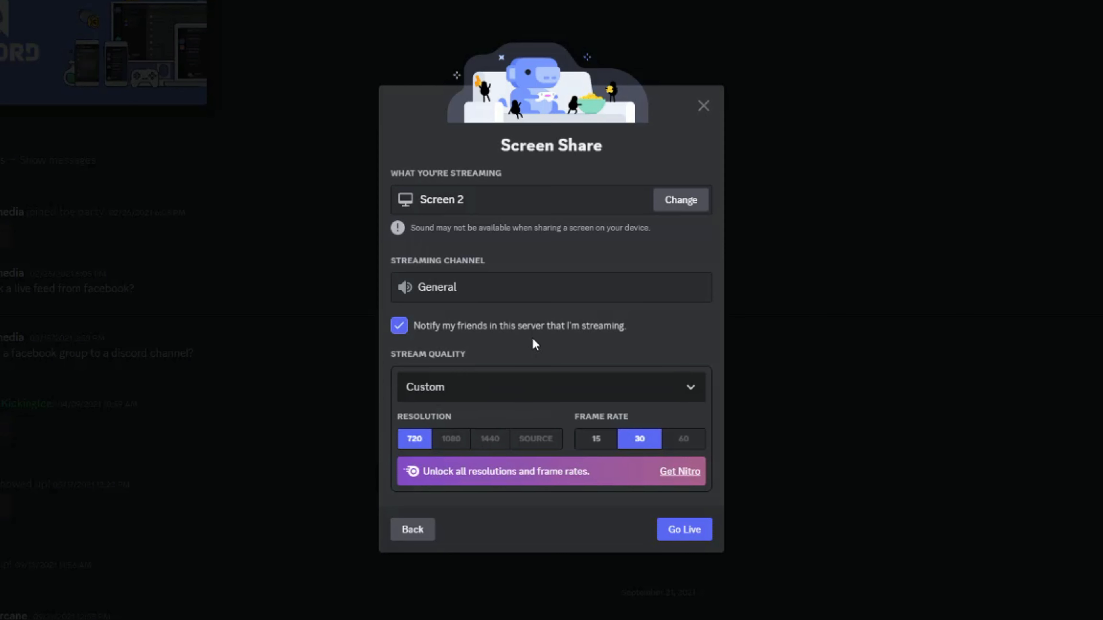
mouse_move(508, 355)
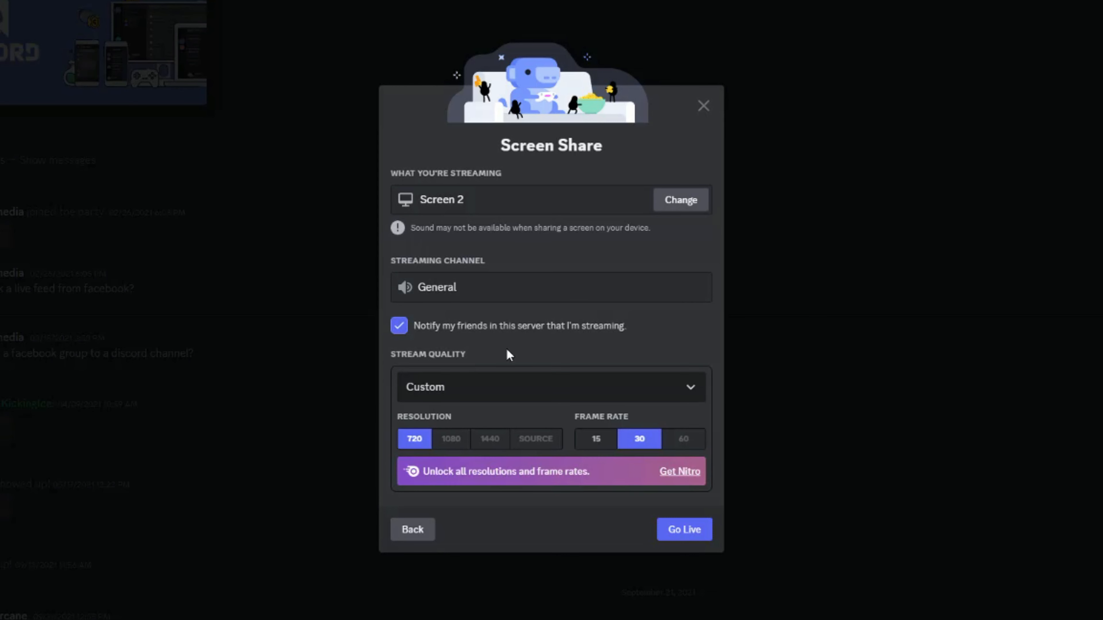
mouse_move(502, 376)
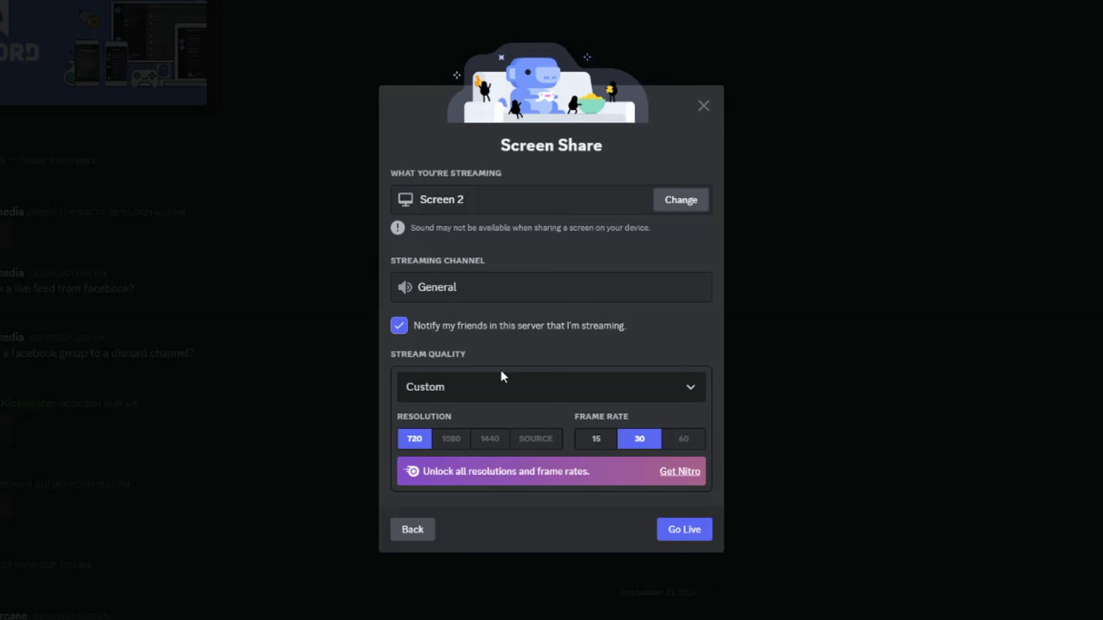
mouse_move(503, 359)
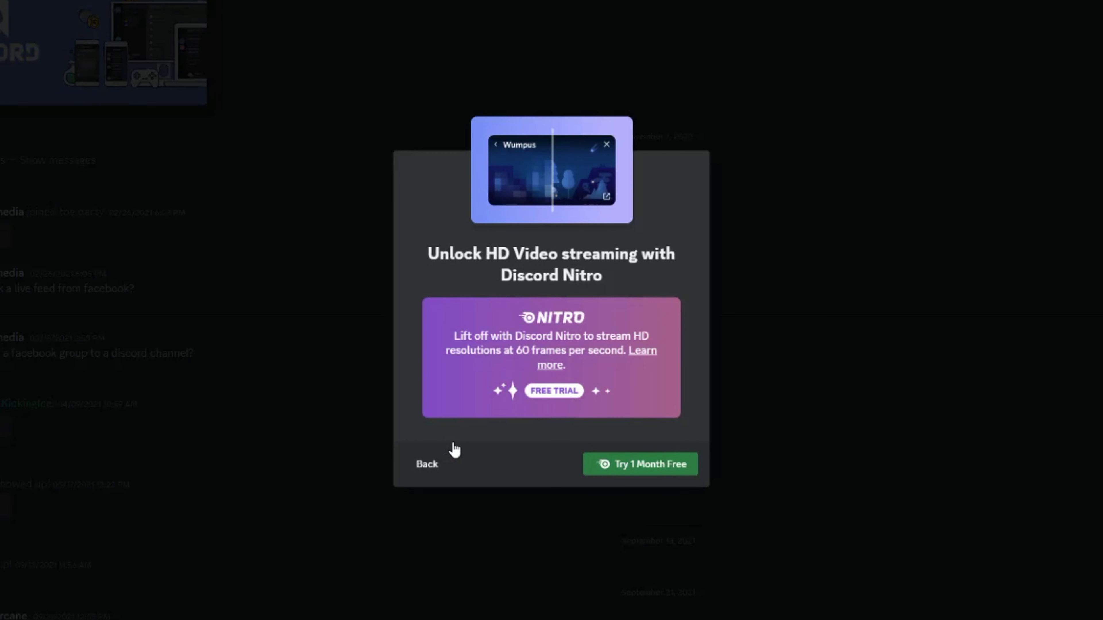
mouse_move(538, 338)
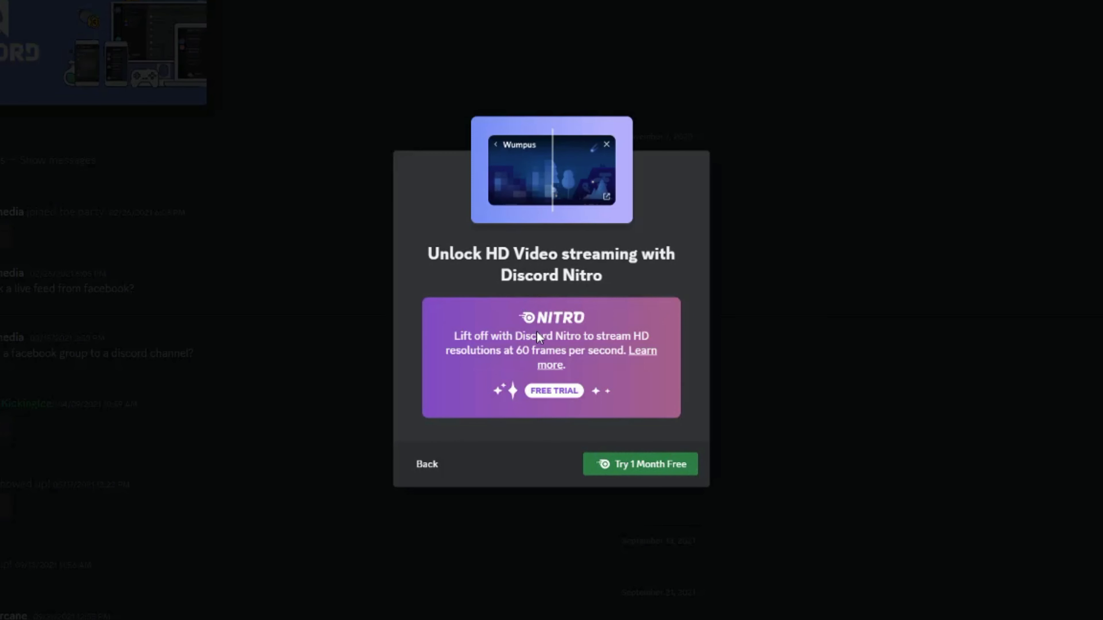
mouse_move(523, 366)
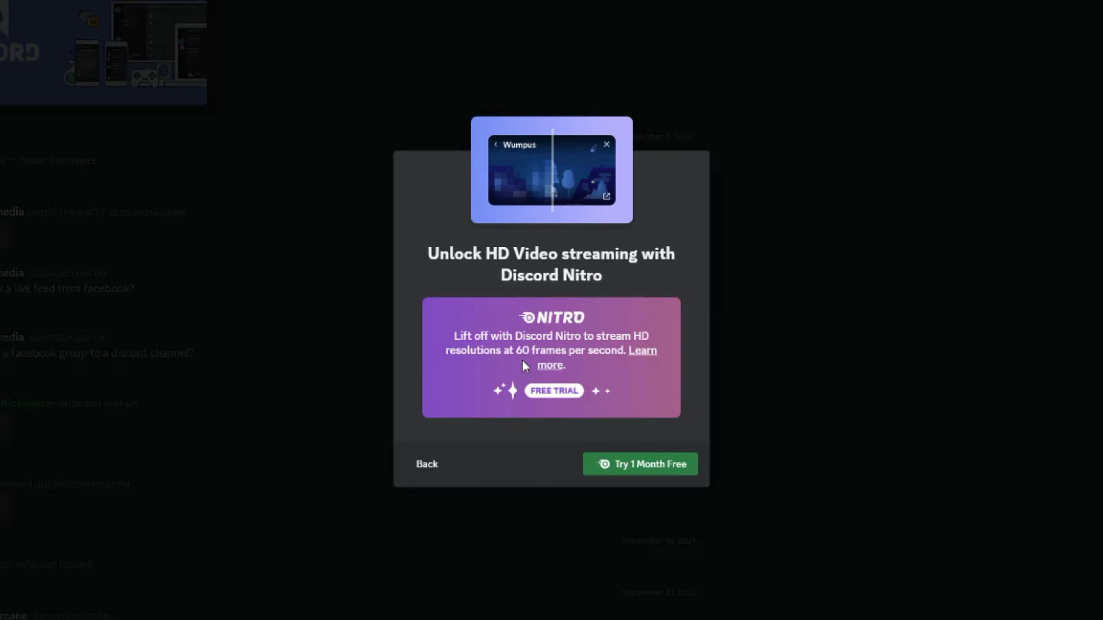
mouse_move(510, 438)
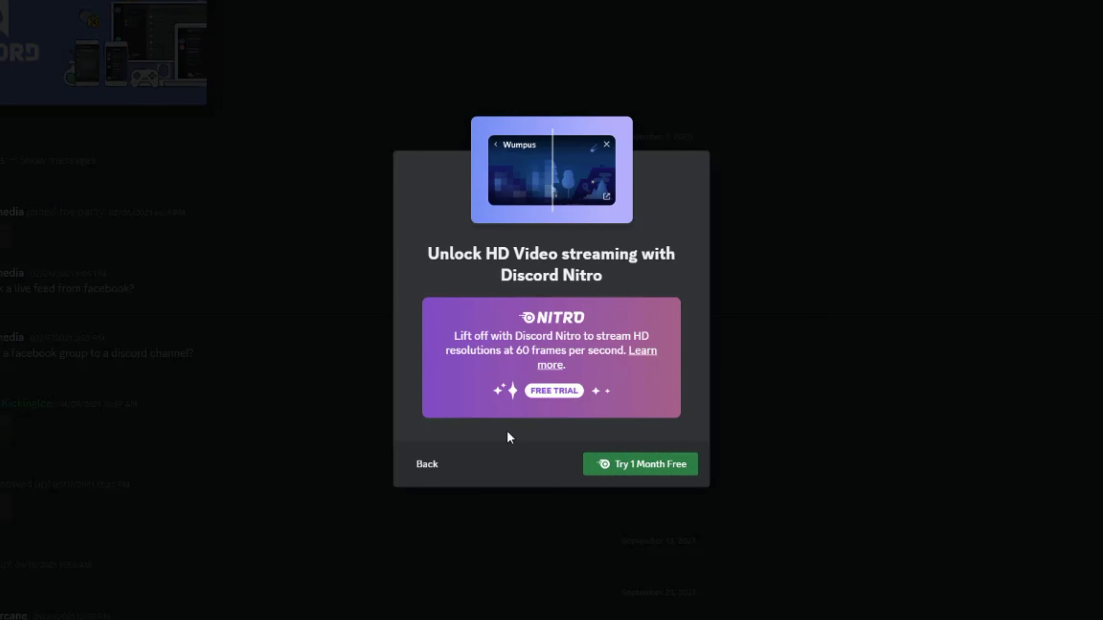
mouse_move(505, 442)
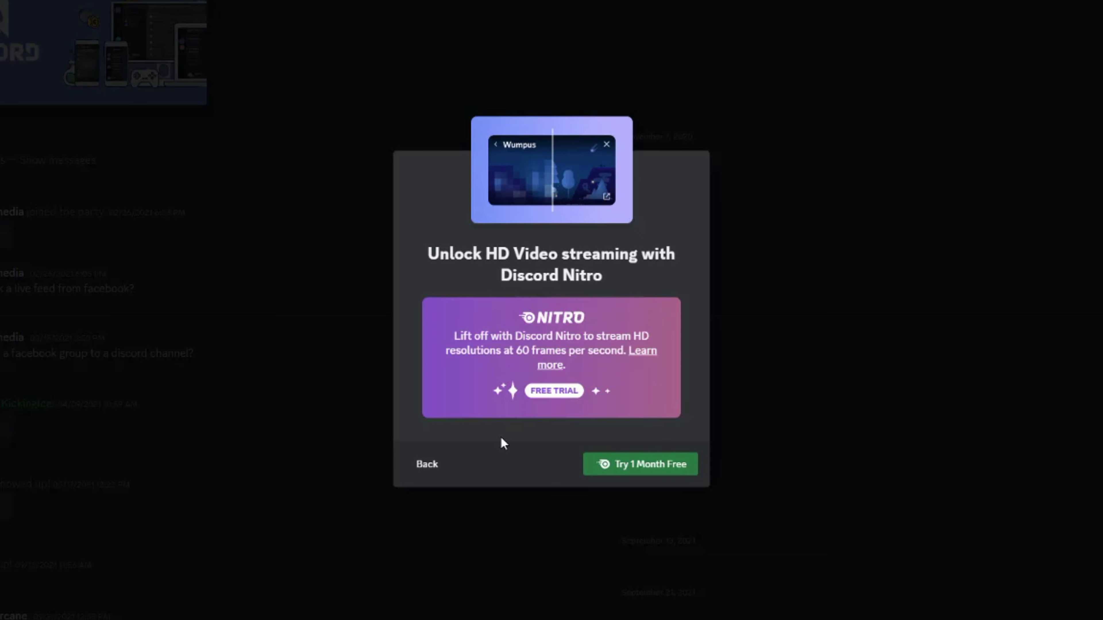
mouse_move(631, 463)
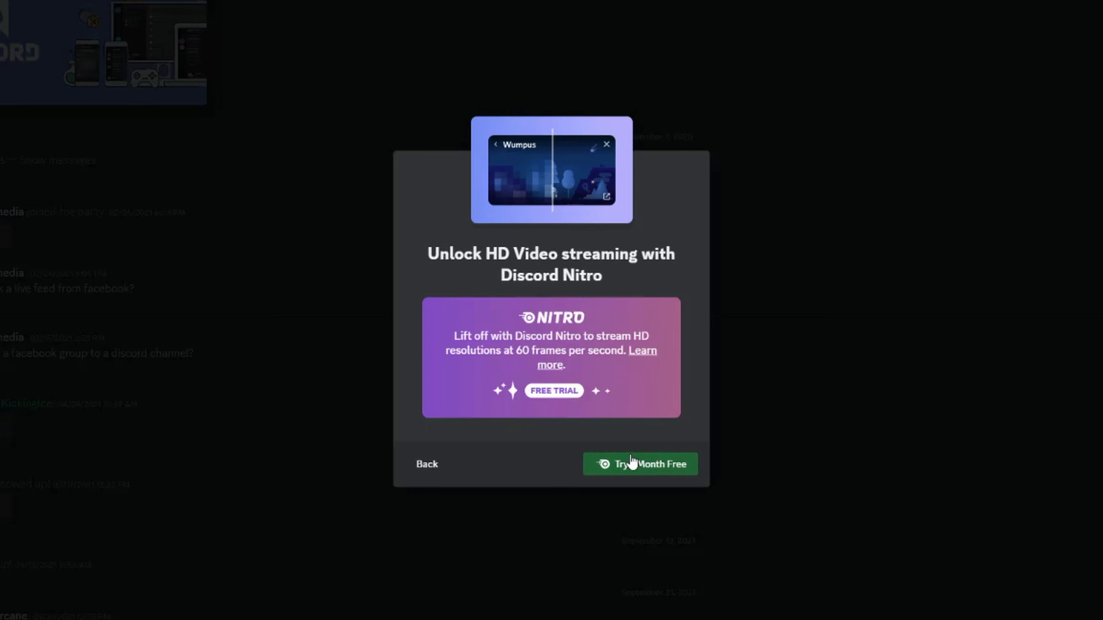
click(427, 464)
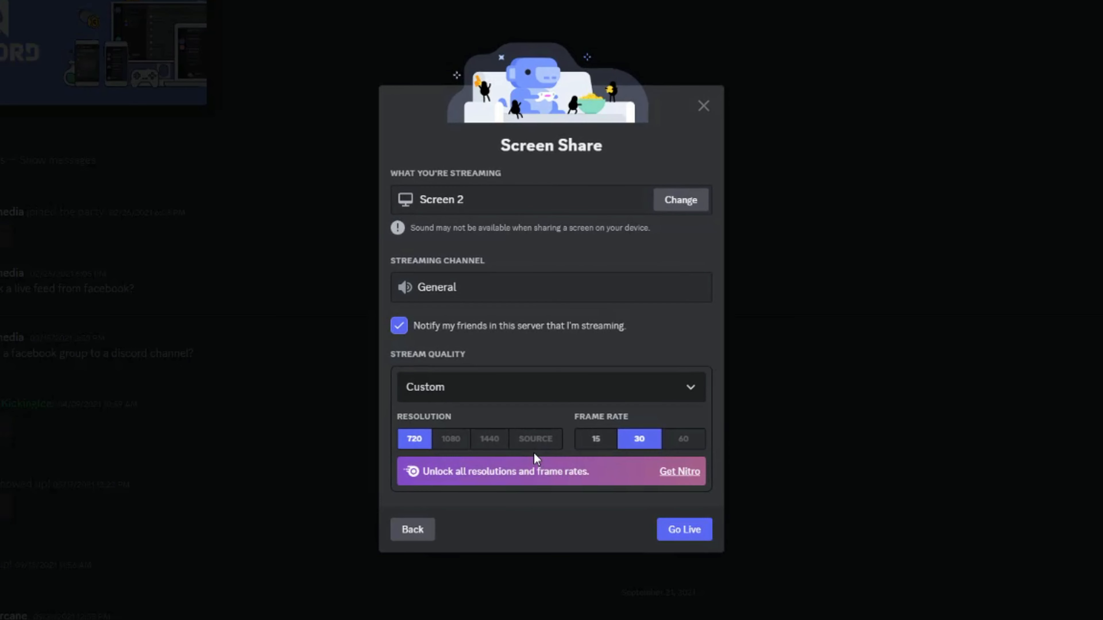
mouse_move(481, 469)
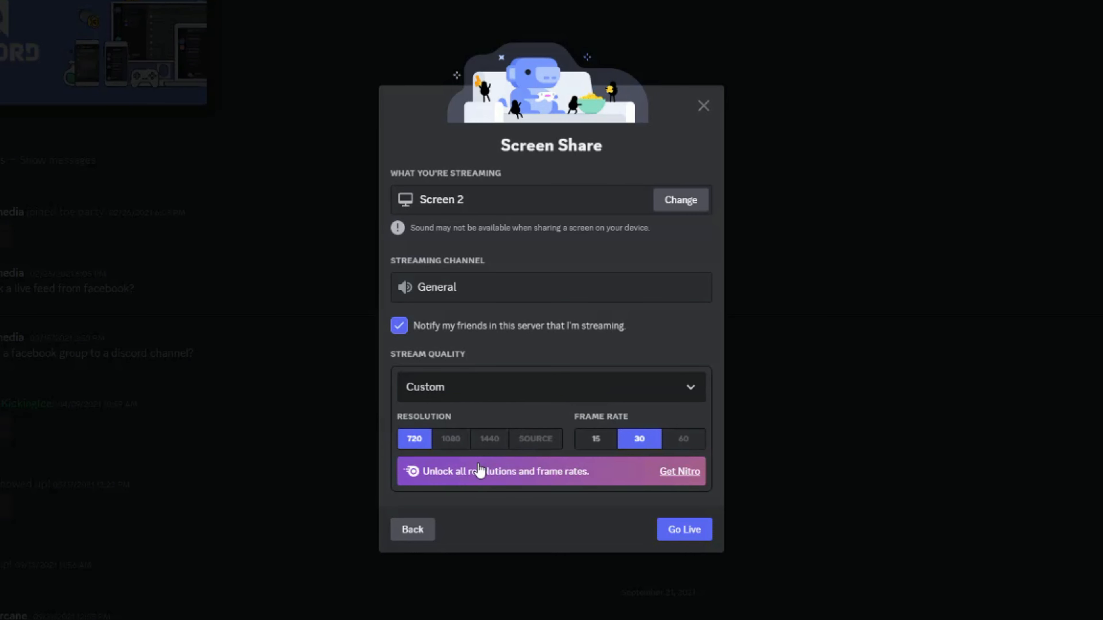
mouse_move(464, 462)
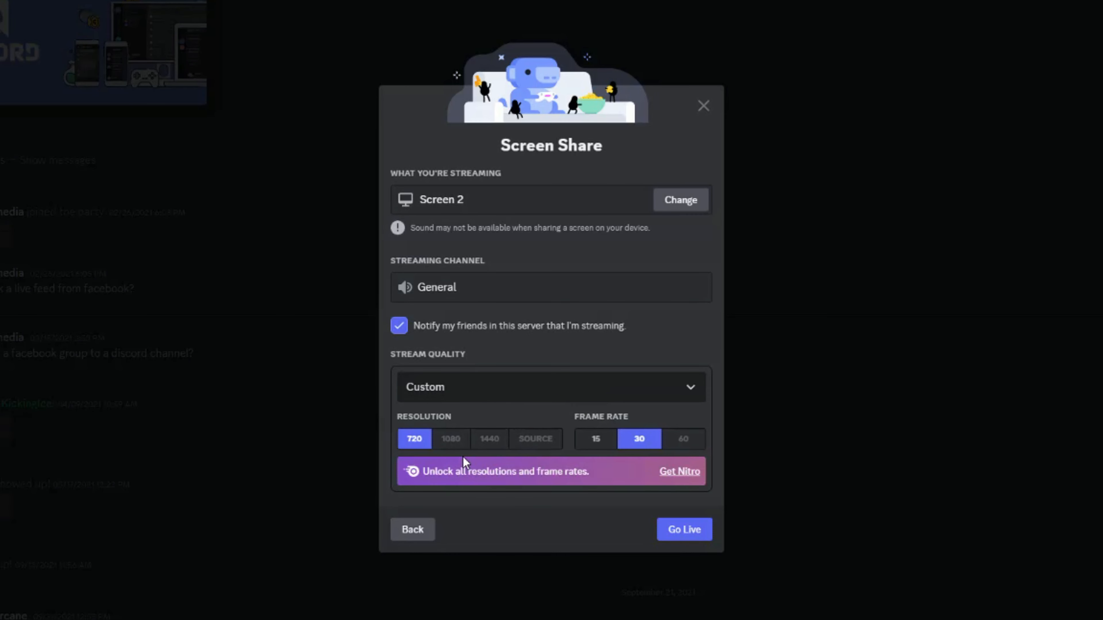
mouse_move(536, 438)
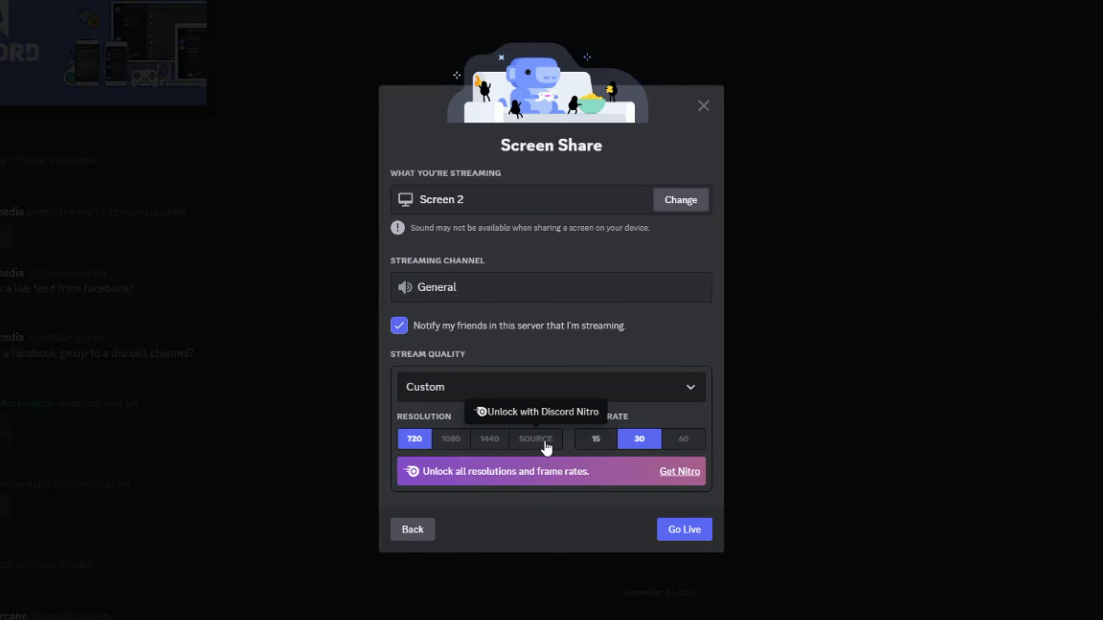
mouse_move(630, 421)
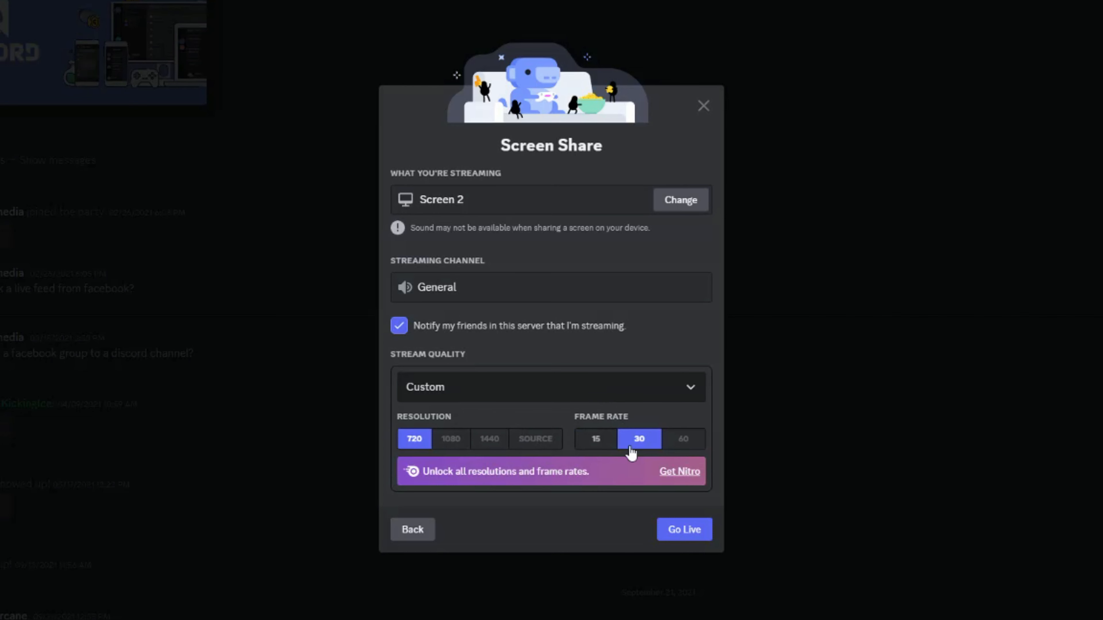
mouse_move(589, 427)
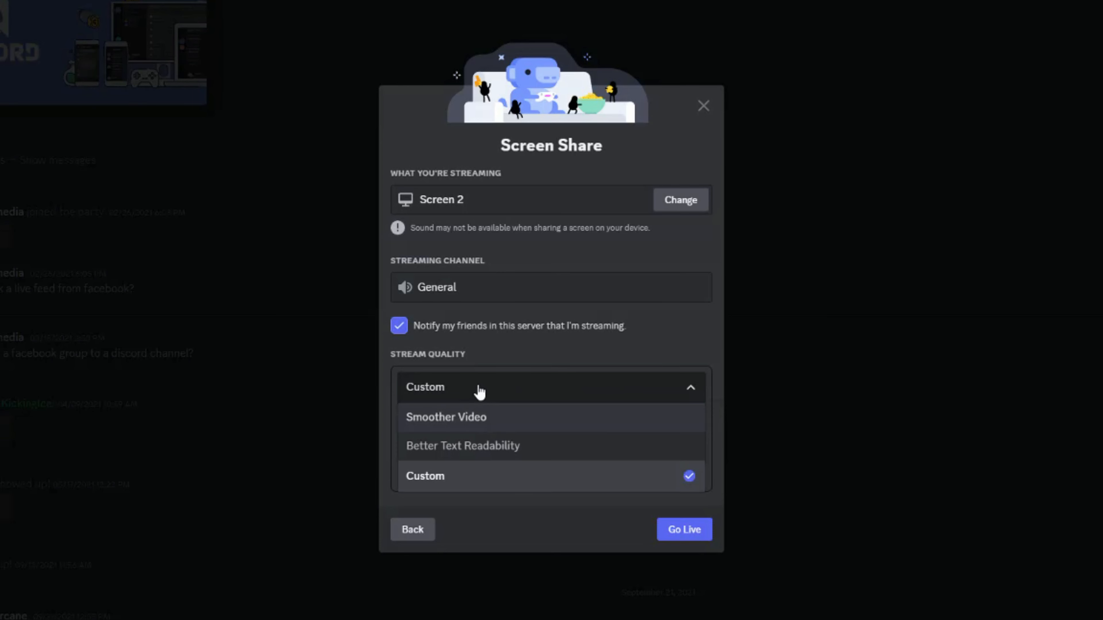
Step: Choose the Smoother Video quality preset, keeping 720p at 30 fps
click(462, 445)
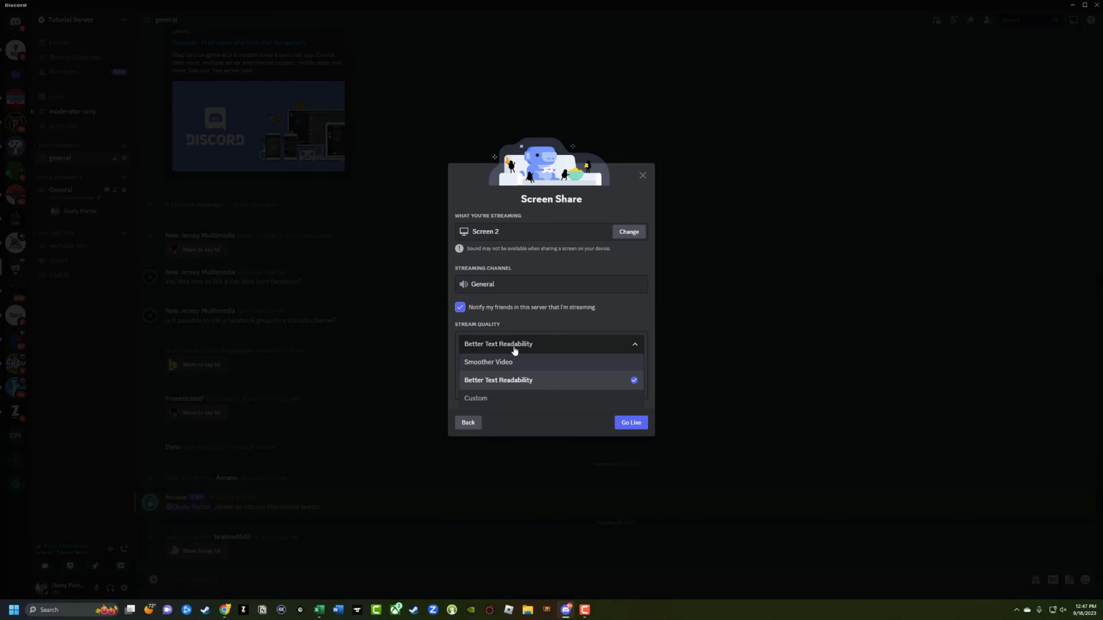
mouse_move(493, 377)
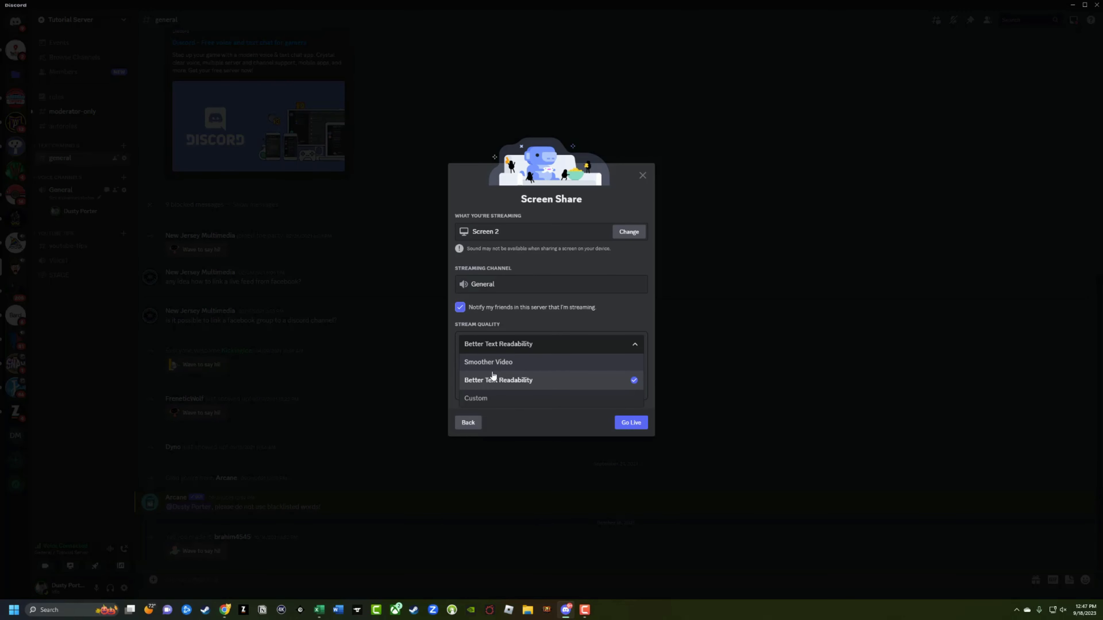
click(488, 362)
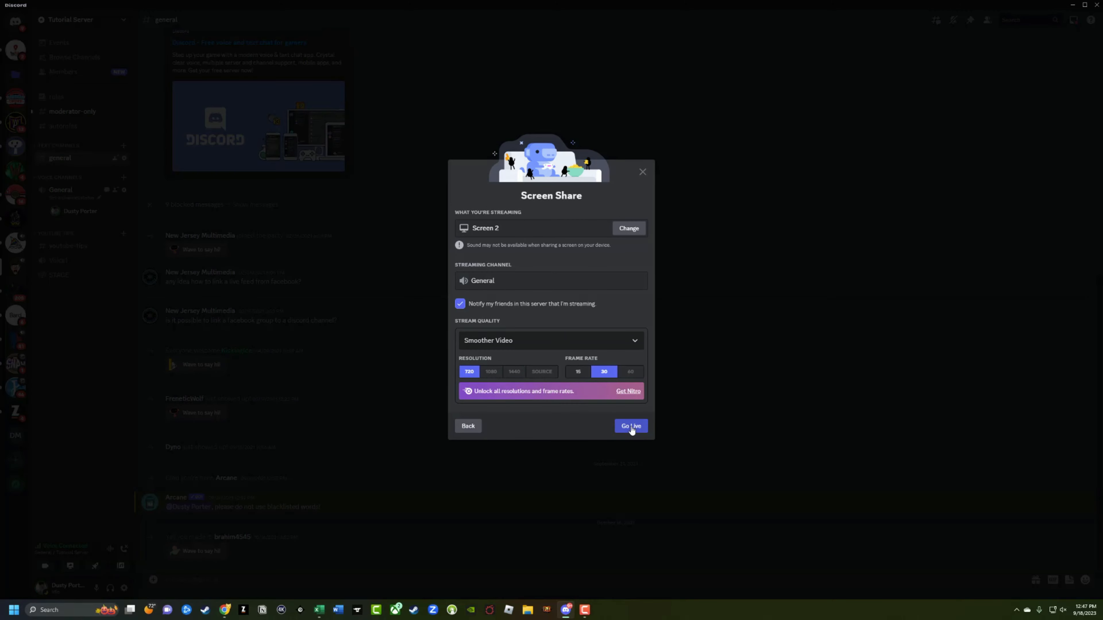
Step: Go Live with Screen 2 in the General voice channel
click(630, 426)
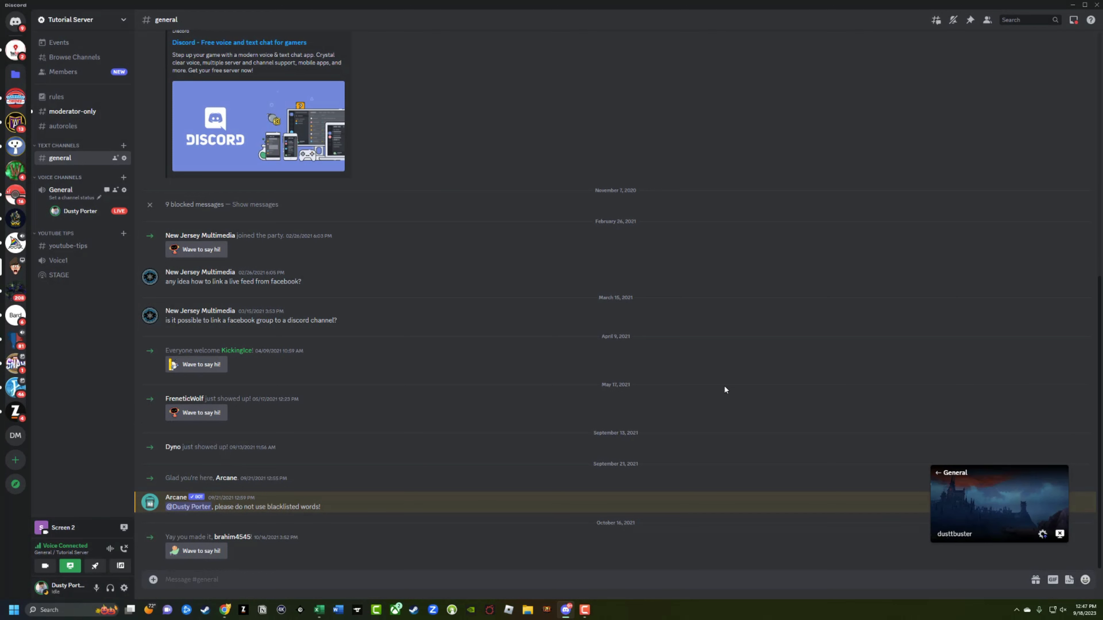
mouse_move(1001, 502)
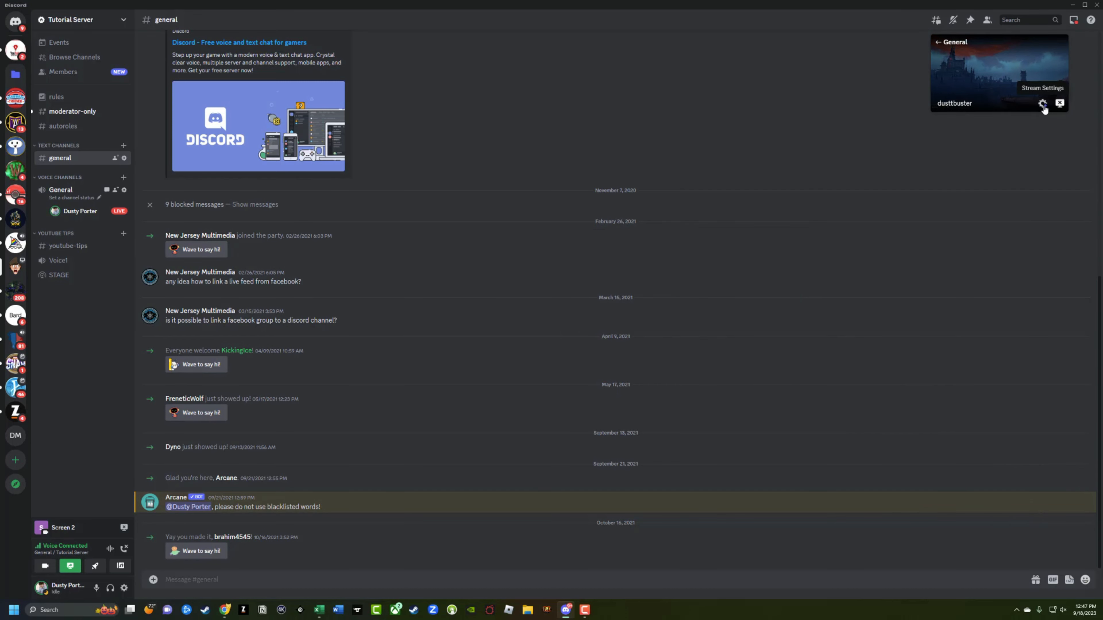
mouse_move(1060, 103)
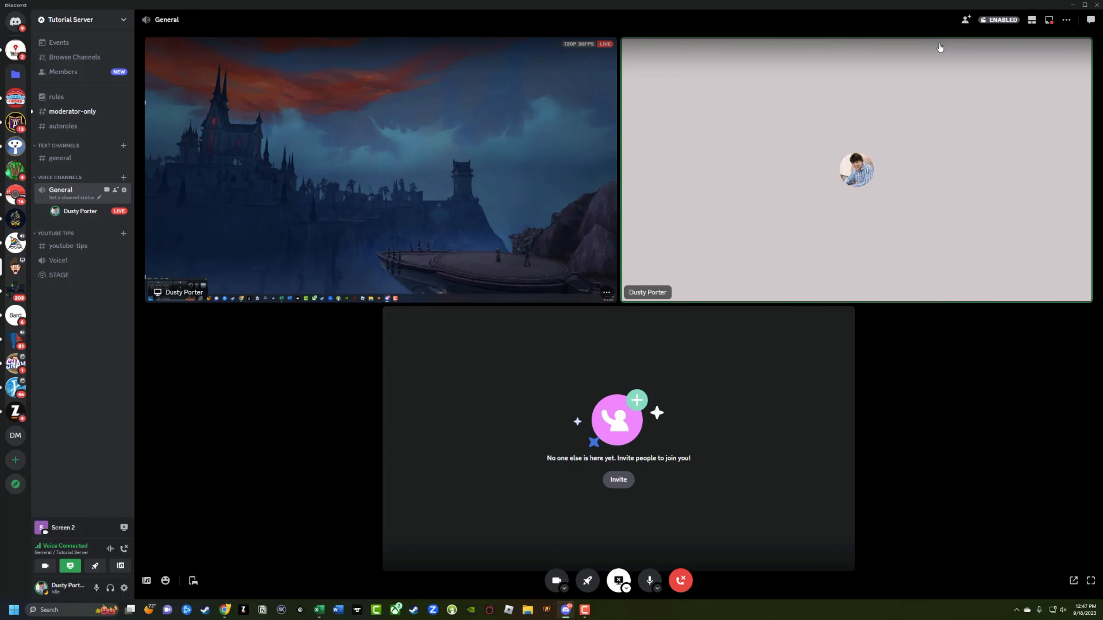
mouse_move(494, 184)
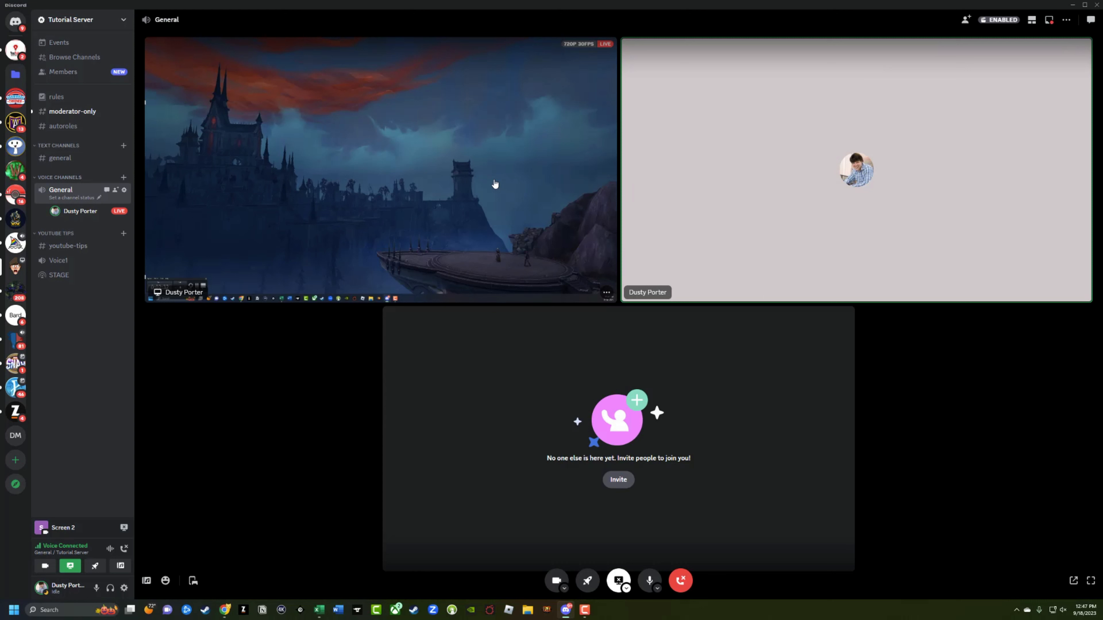
mouse_move(376, 213)
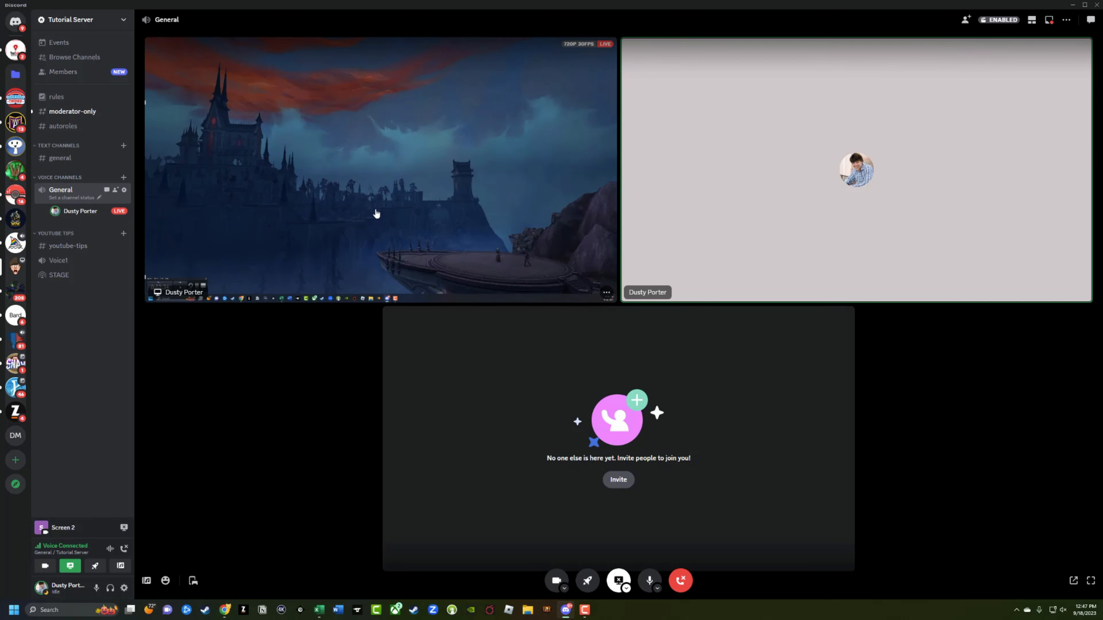
mouse_move(468, 128)
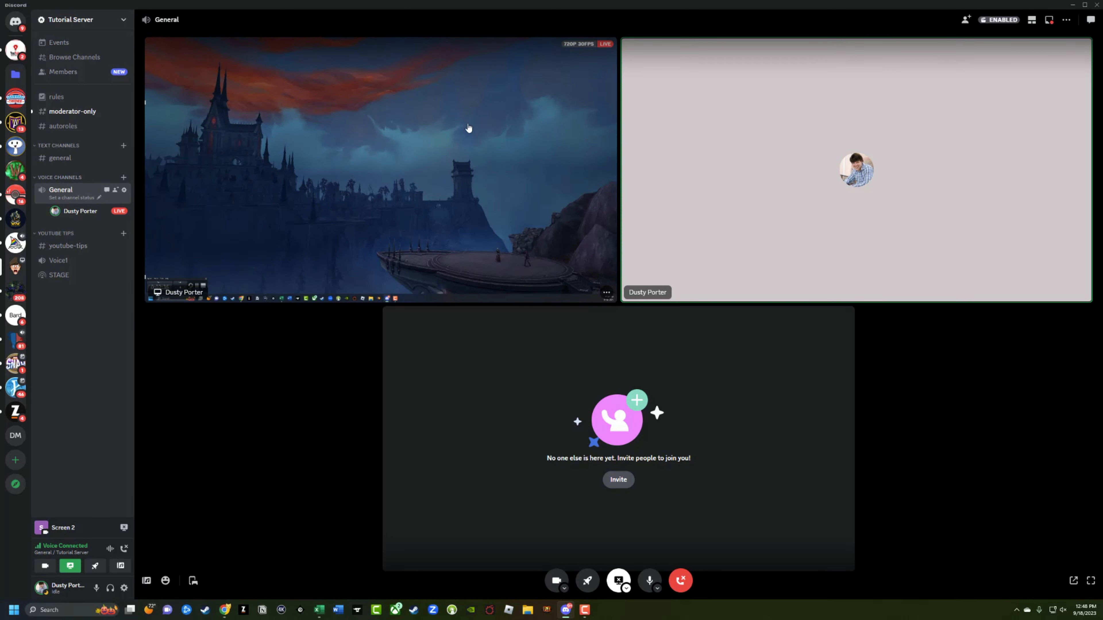
mouse_move(559, 34)
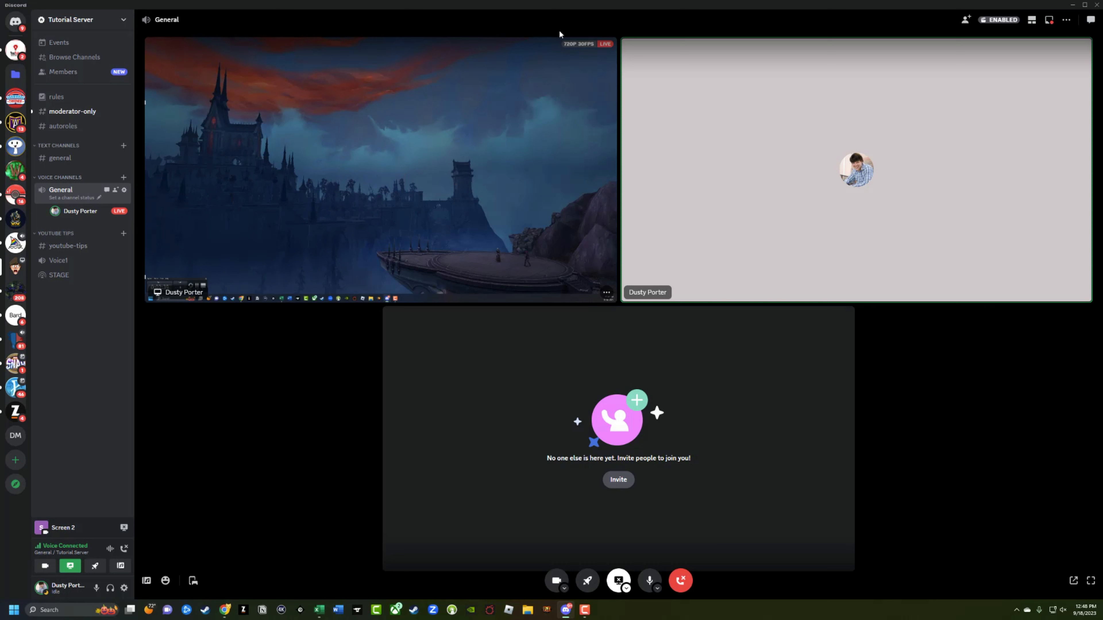
mouse_move(160, 407)
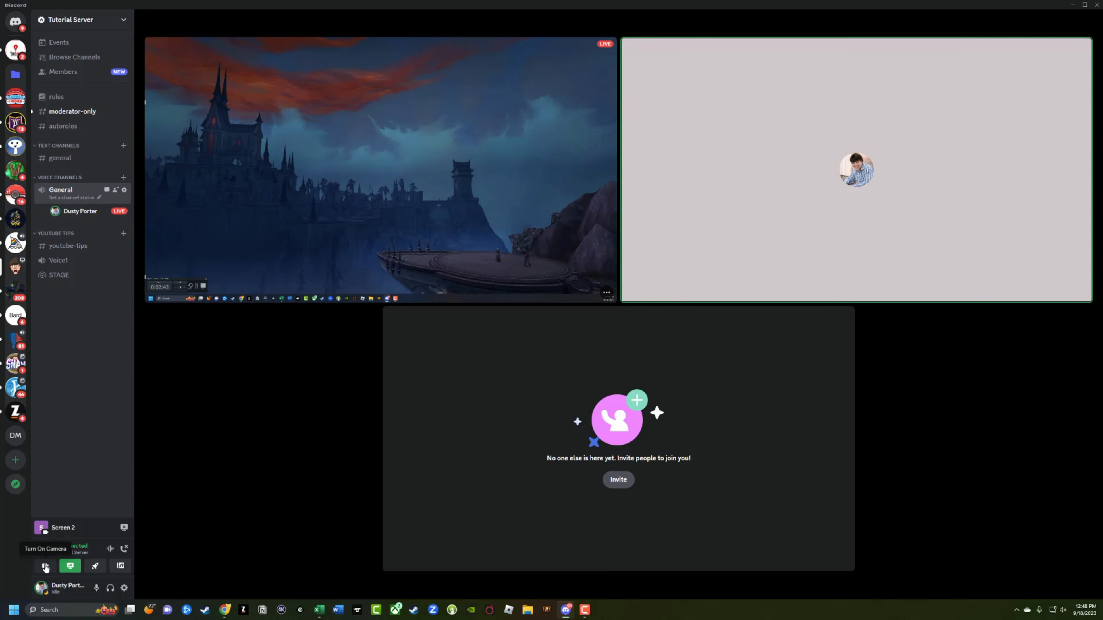
Step: Turn on the Cam Link webcam in the call, then switch the camera back off
click(45, 567)
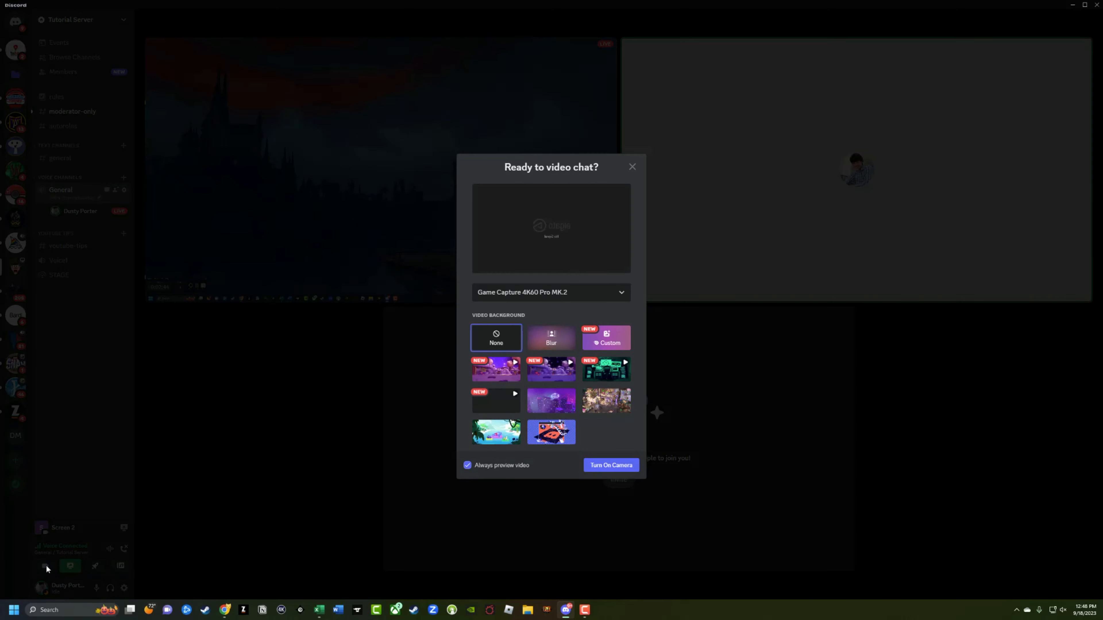
click(550, 292)
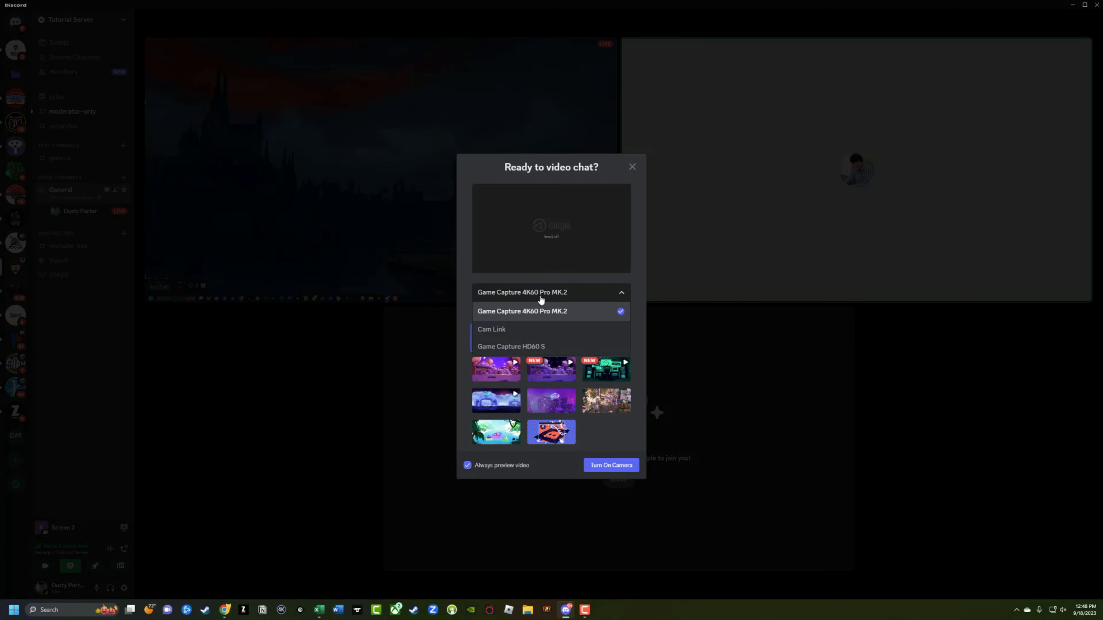
click(491, 329)
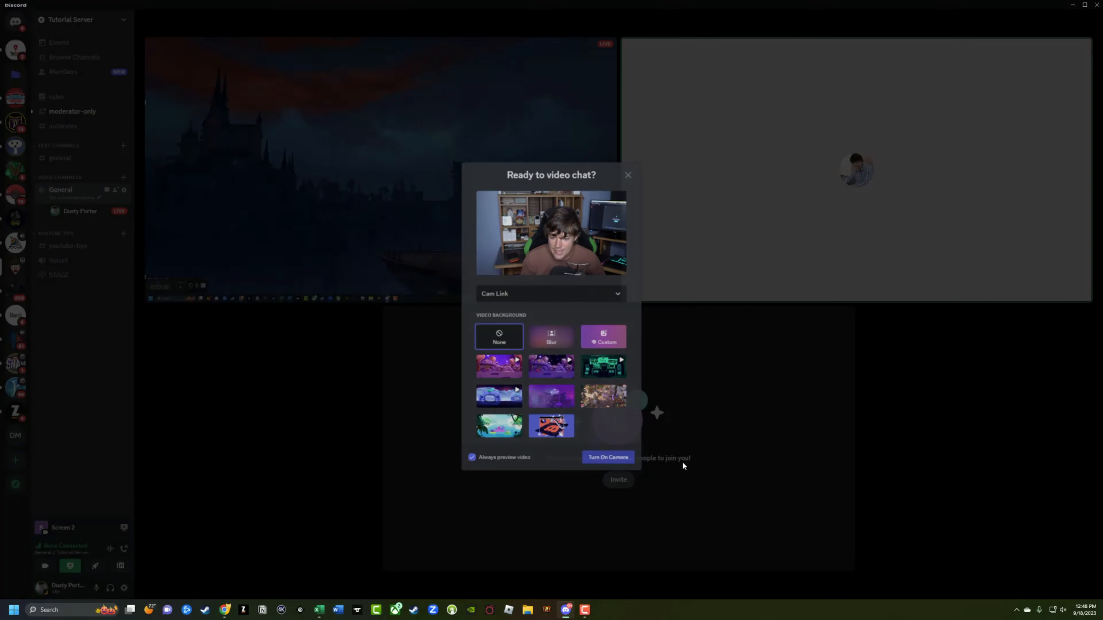
click(606, 458)
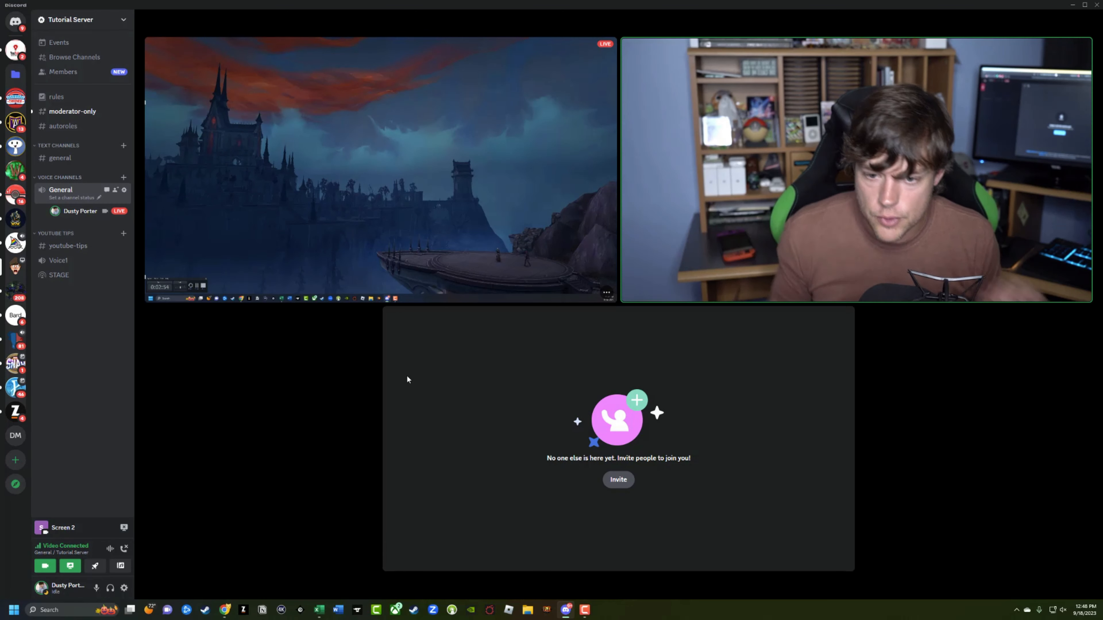
click(44, 565)
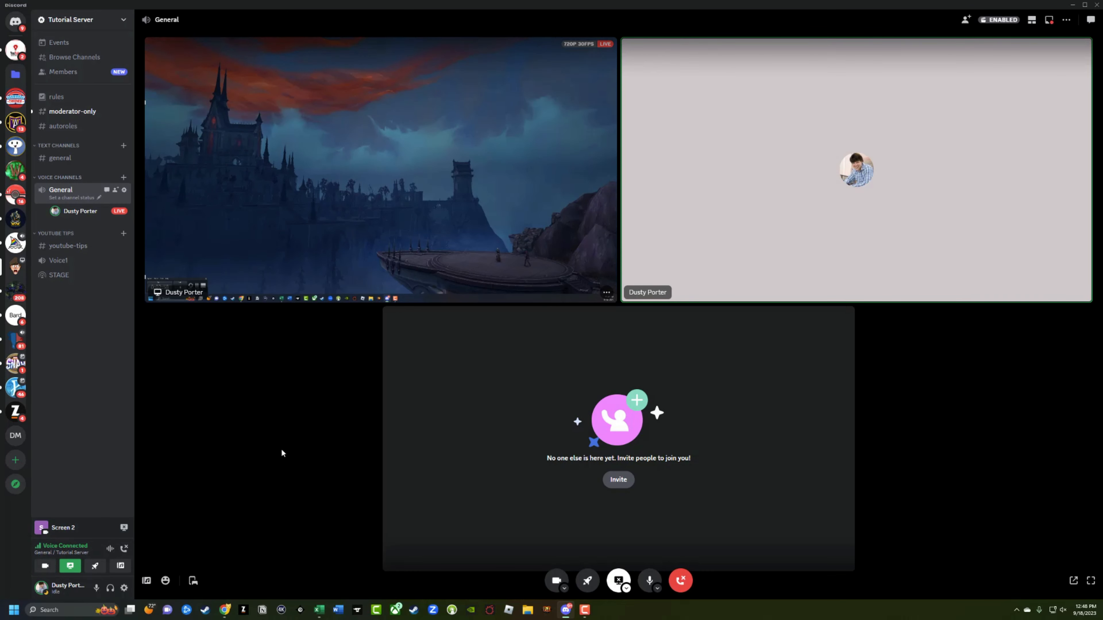
mouse_move(276, 450)
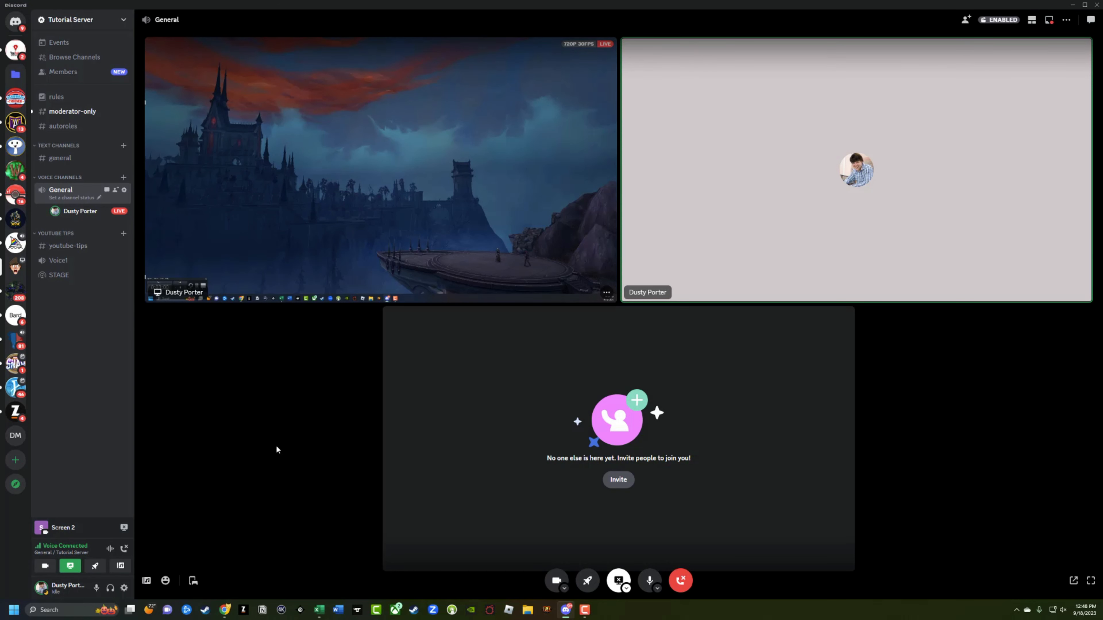
mouse_move(466, 244)
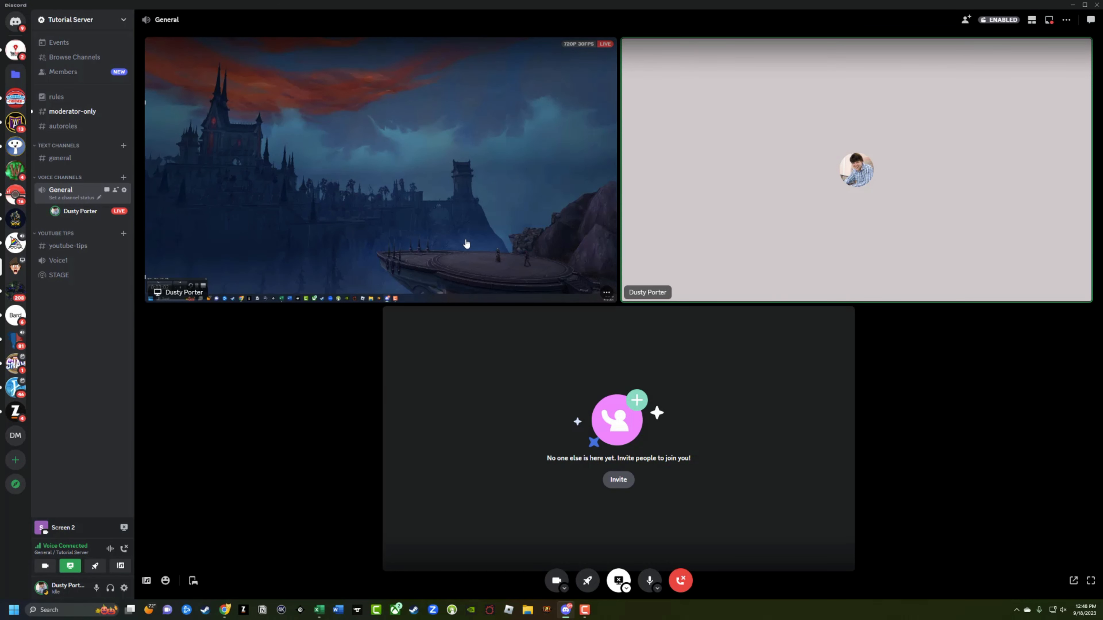
mouse_move(680, 581)
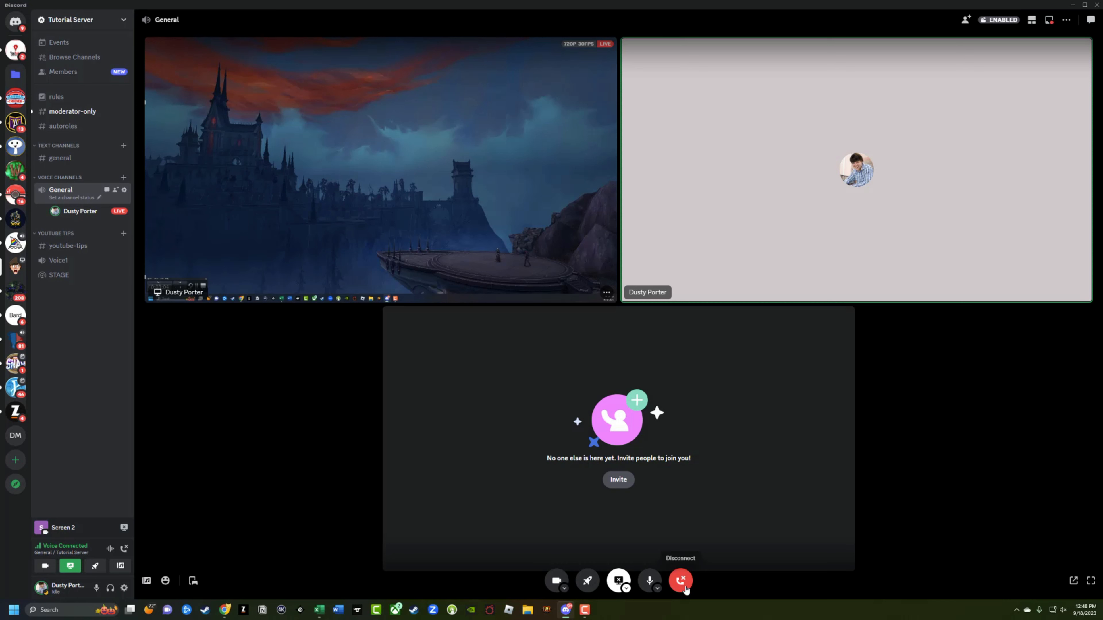
mouse_move(618, 580)
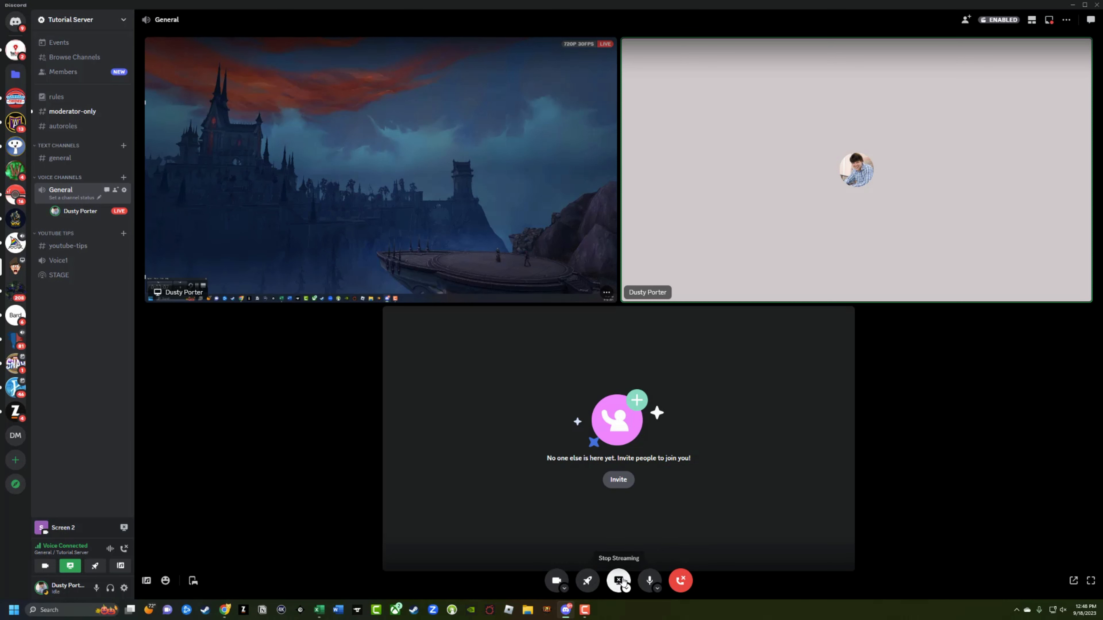
Step: Stop streaming Screen 2 while staying in the General voice call
click(618, 580)
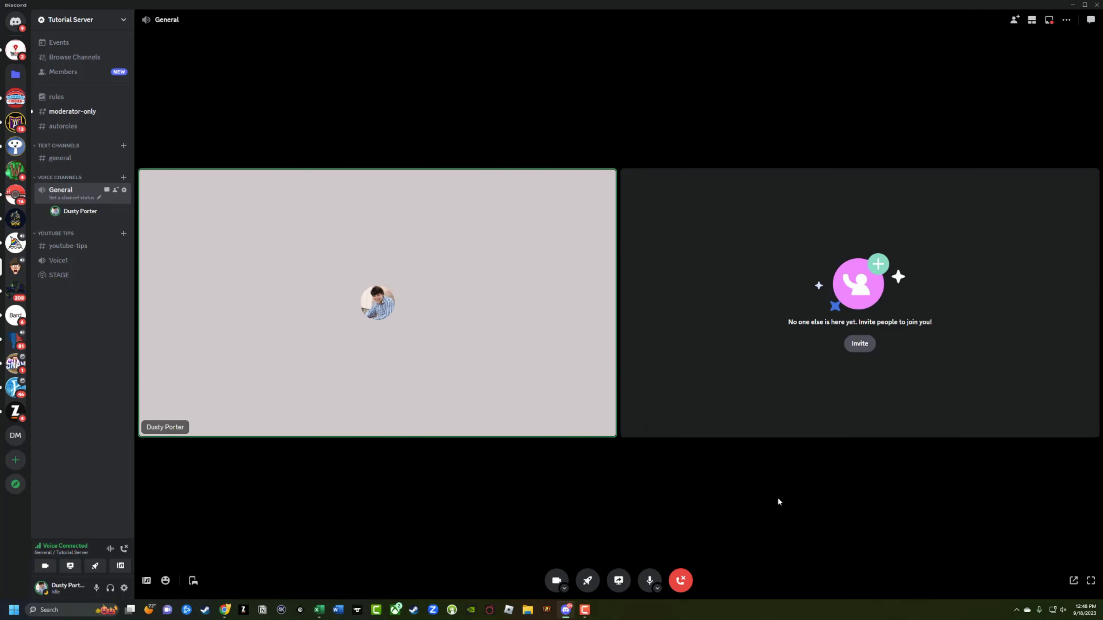
mouse_move(679, 580)
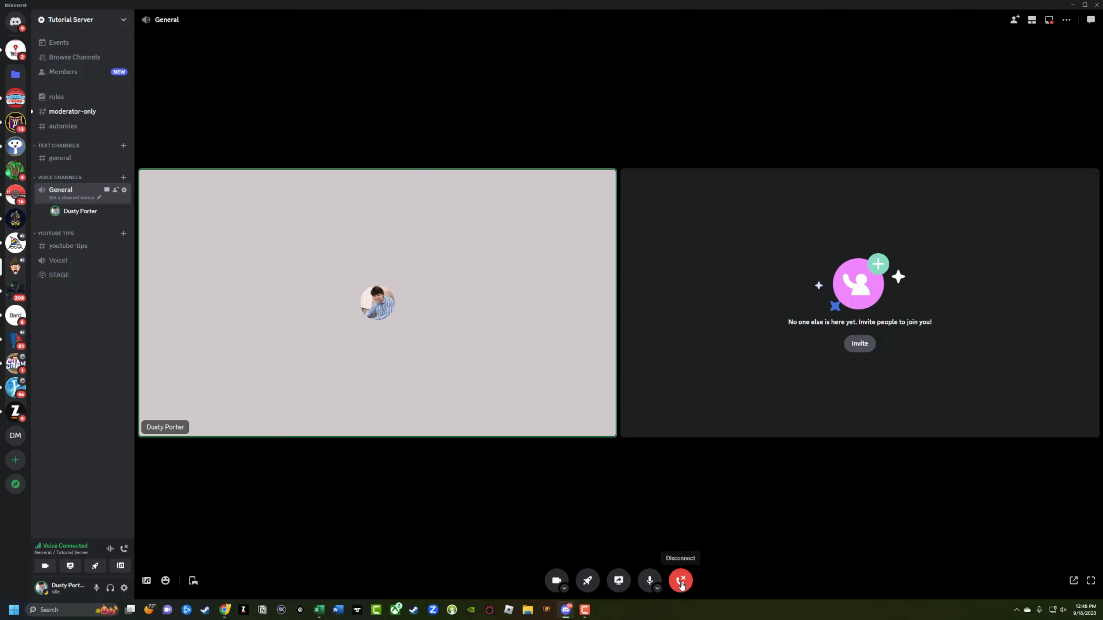
Step: Disconnect from the General voice channel, leaving no one in voice
click(679, 579)
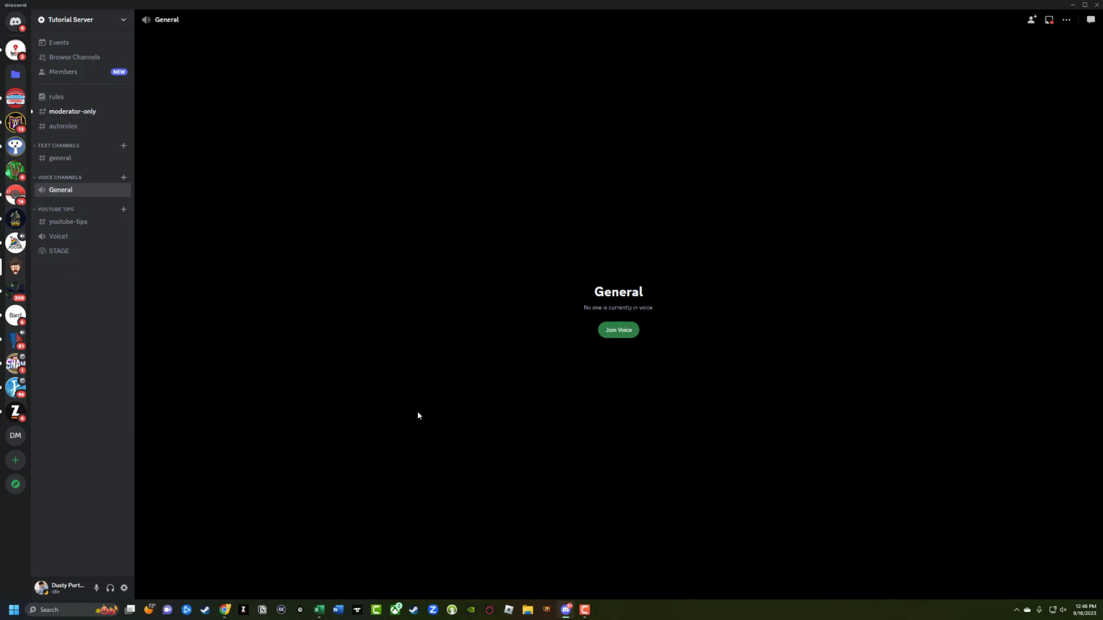
mouse_move(417, 408)
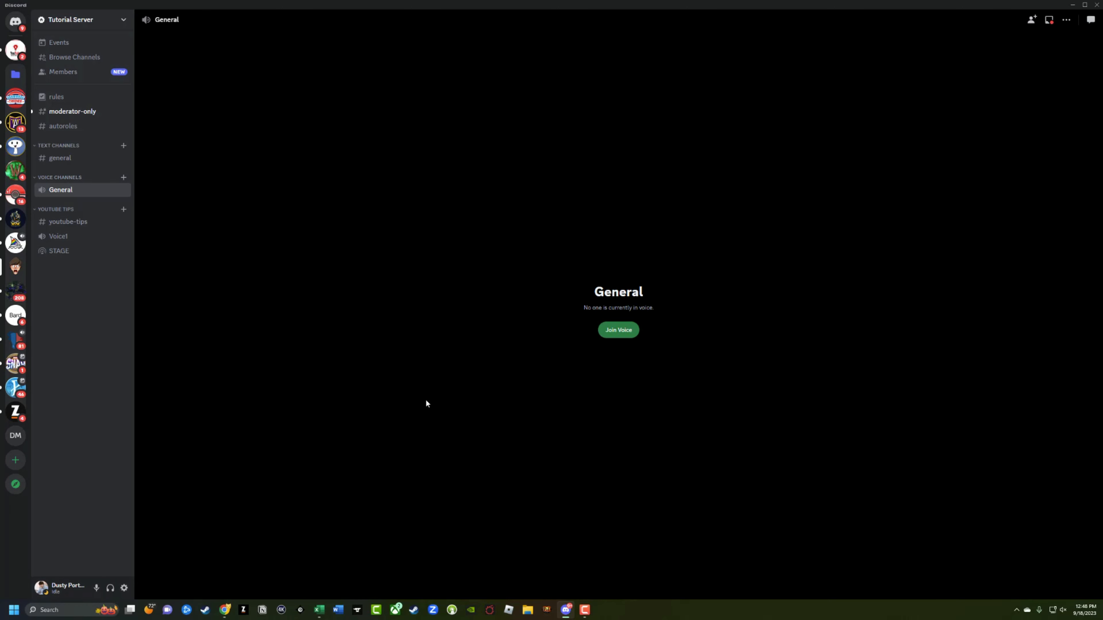
click(15, 19)
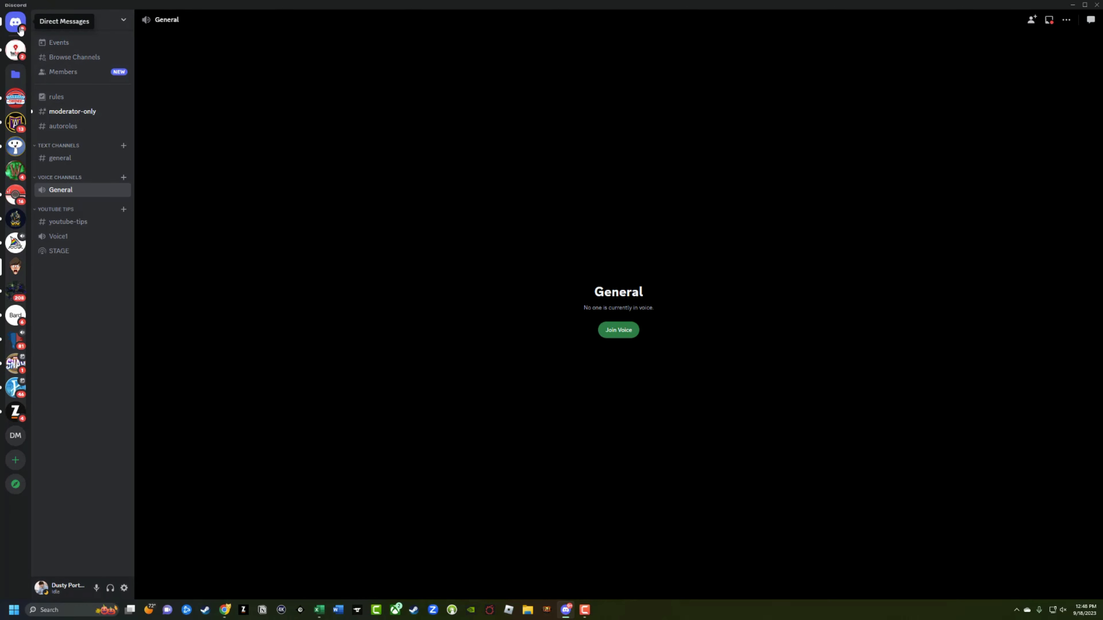
click(72, 117)
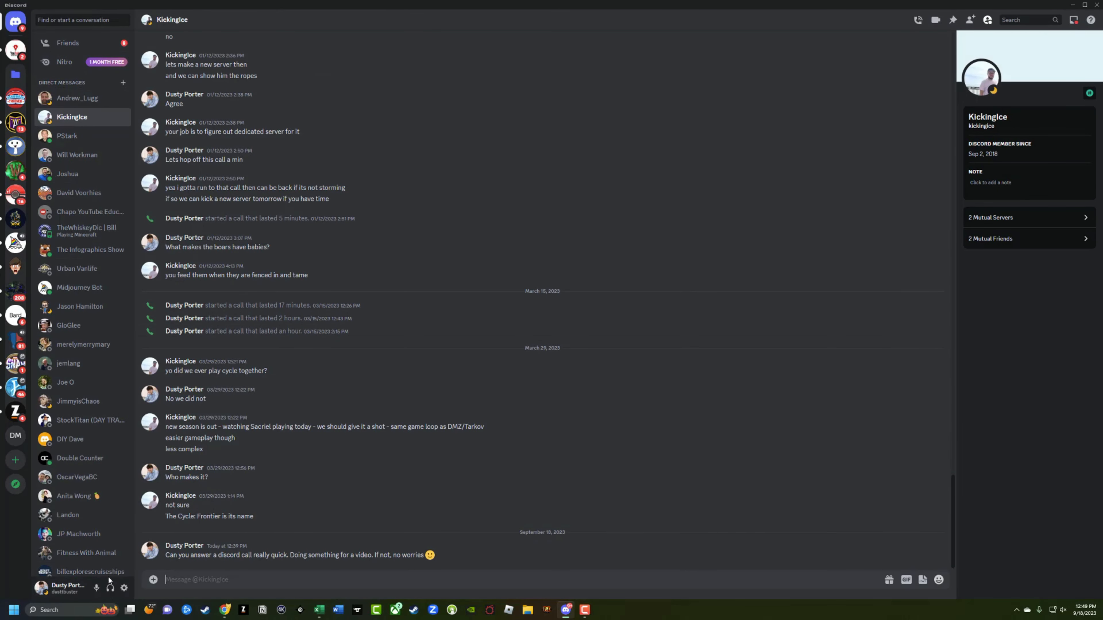
mouse_move(97, 588)
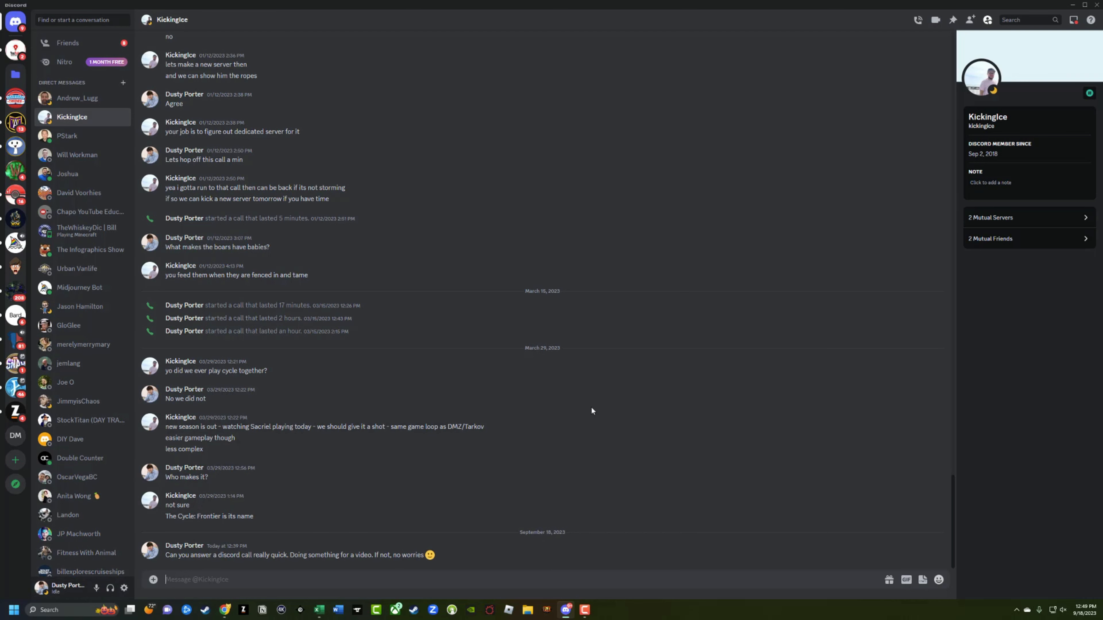
mouse_move(365, 420)
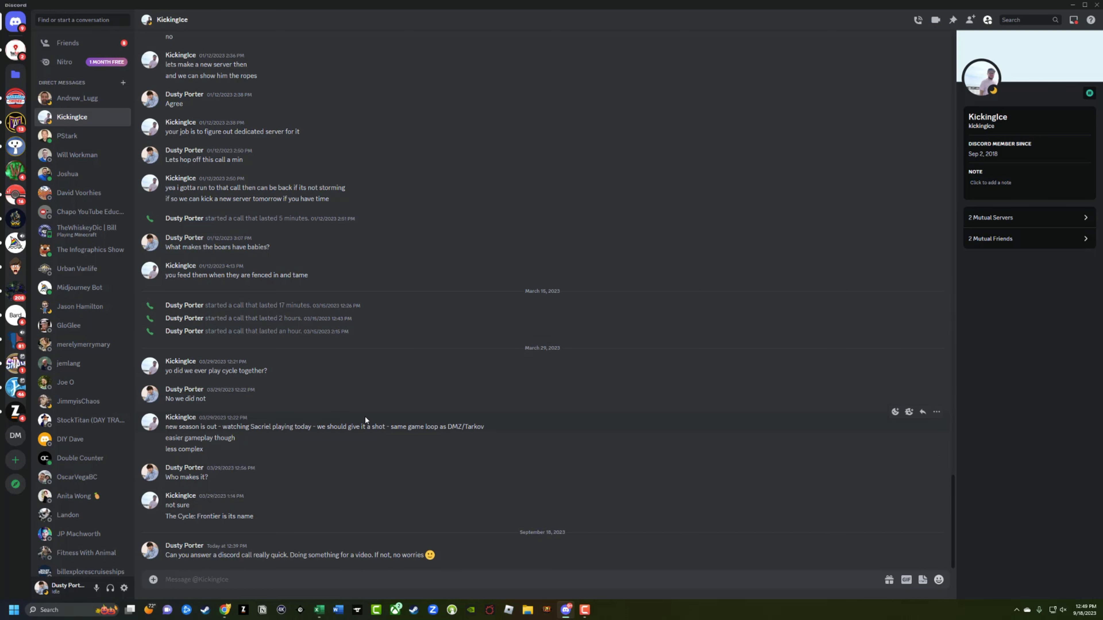